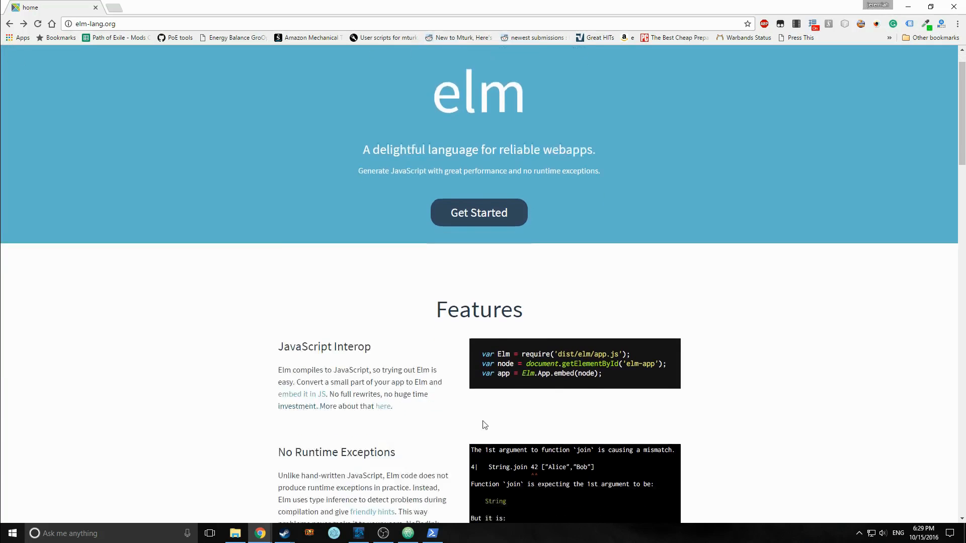
Switch to Atom and show the editor holding exersize1.elm.
{"action": "scroll", "scroll_direction": "down", "scroll_amount": 3}
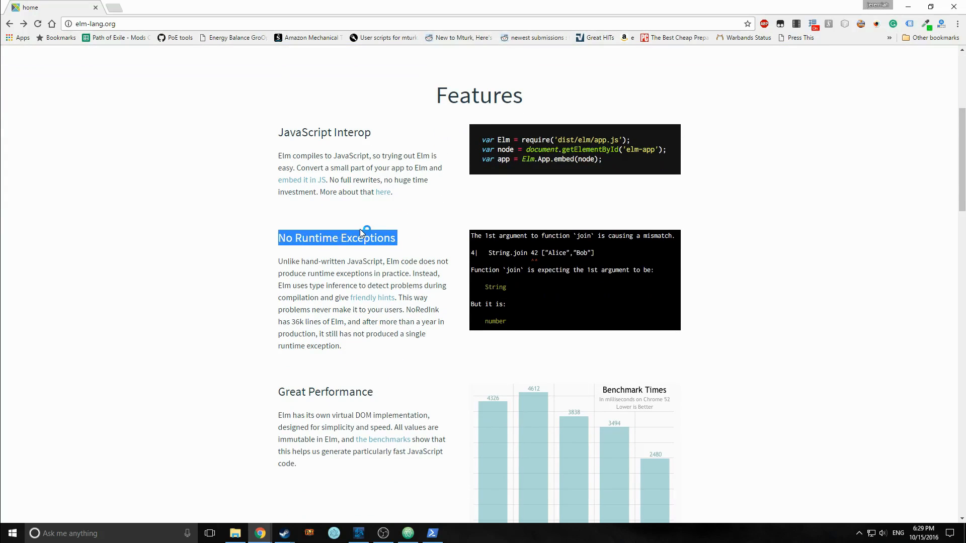
{"action": "mouse_move", "coordinate": [360, 233]}
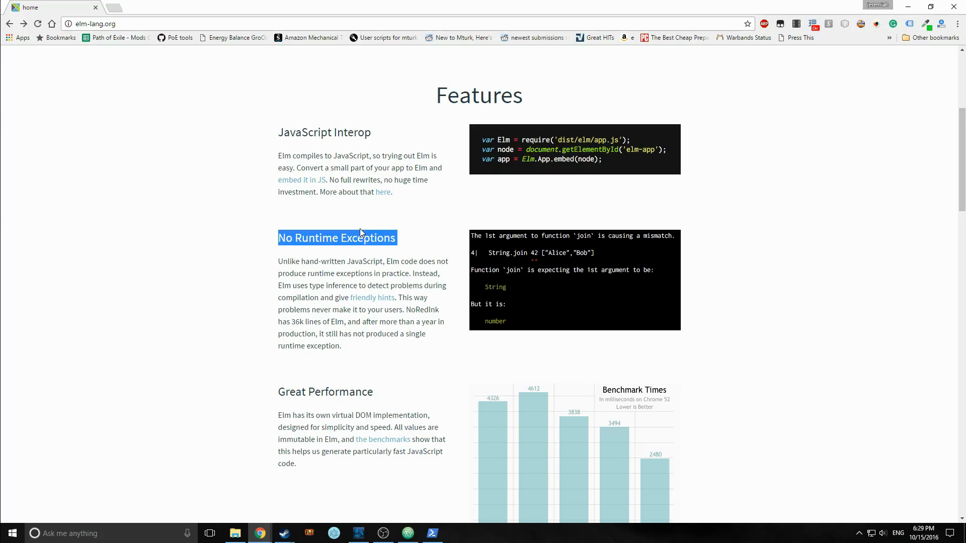
{"action": "mouse_move", "coordinate": [536, 277]}
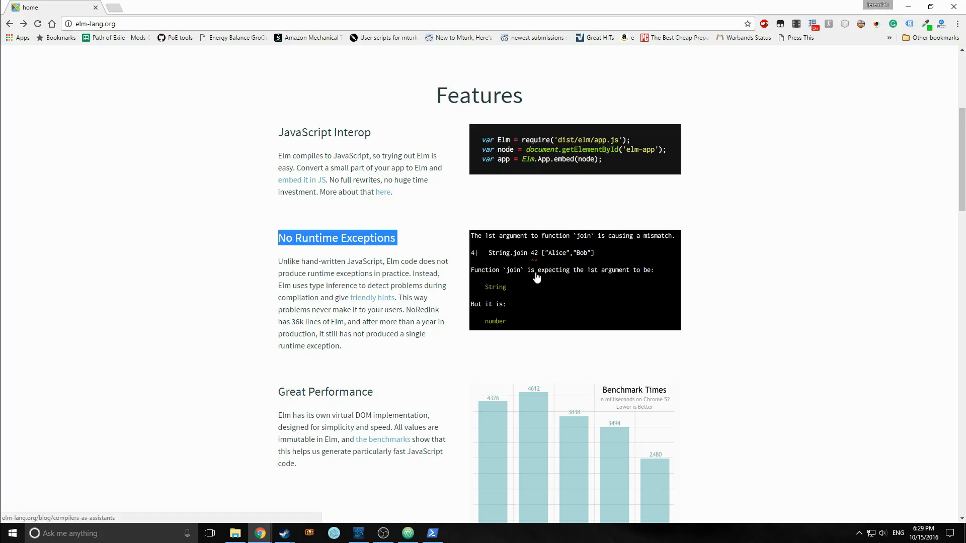
{"action": "mouse_move", "coordinate": [472, 308]}
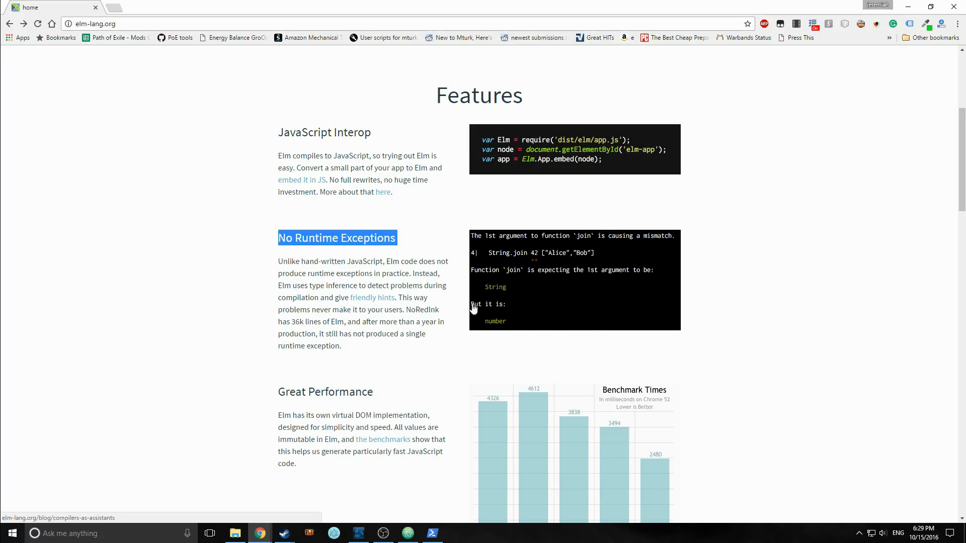
{"action": "mouse_move", "coordinate": [612, 322]}
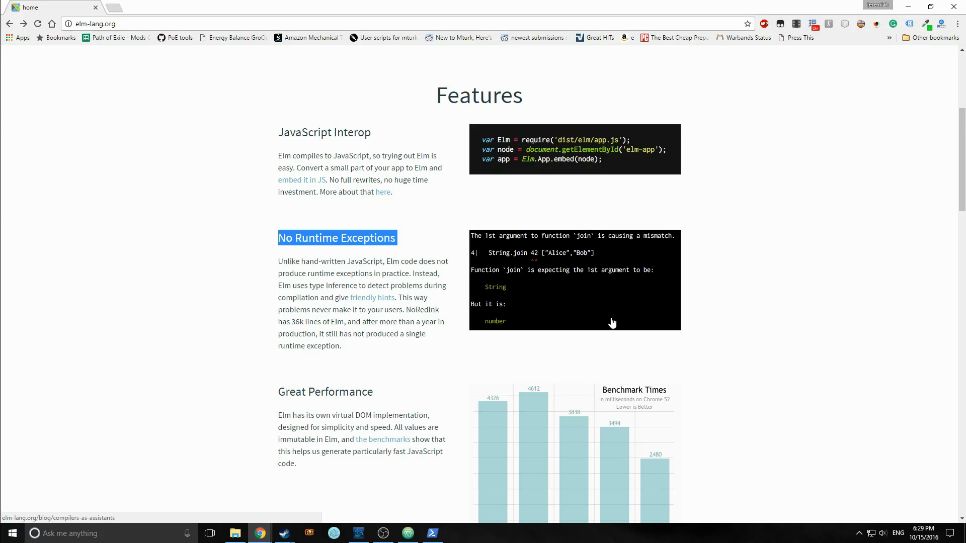
{"action": "mouse_move", "coordinate": [613, 229]}
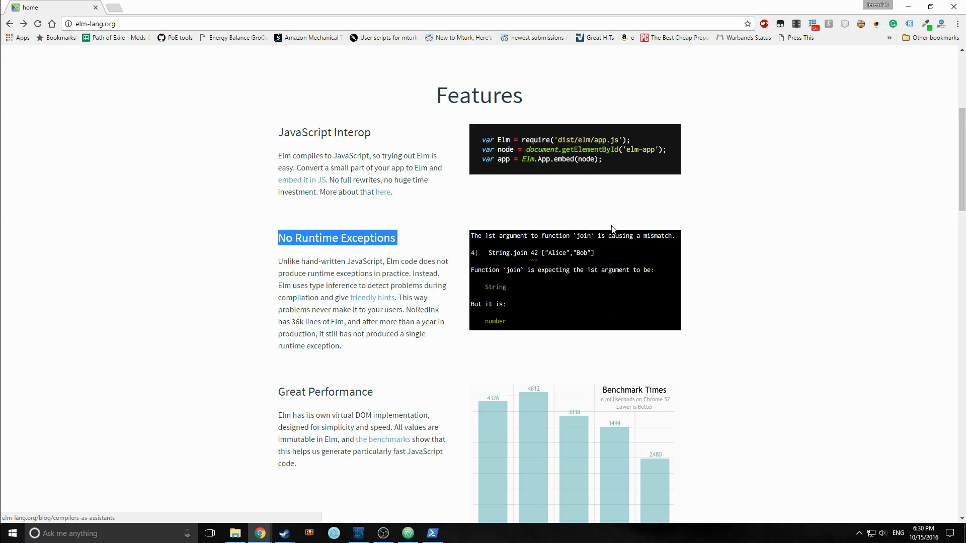
{"action": "scroll", "scroll_direction": "down", "scroll_amount": 3}
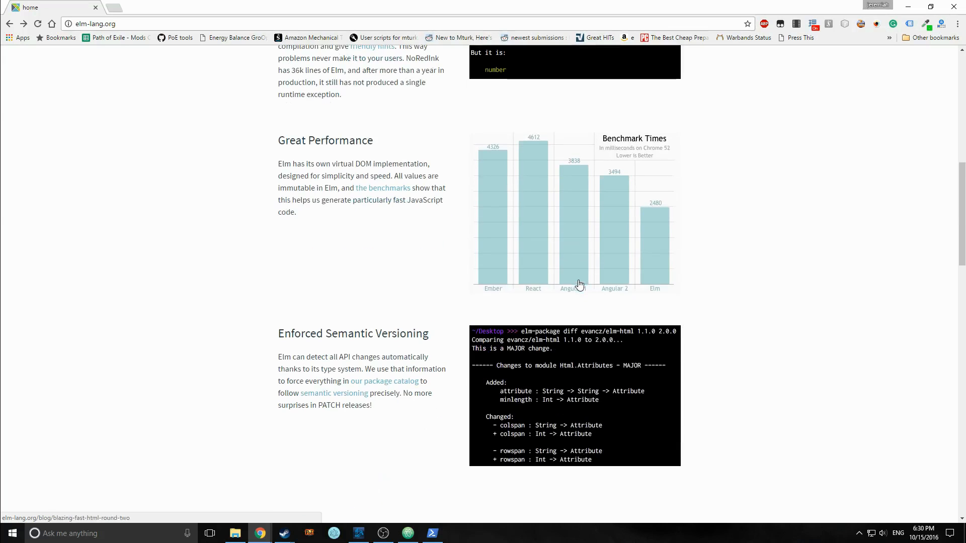
{"action": "scroll", "scroll_direction": "up", "scroll_amount": 3}
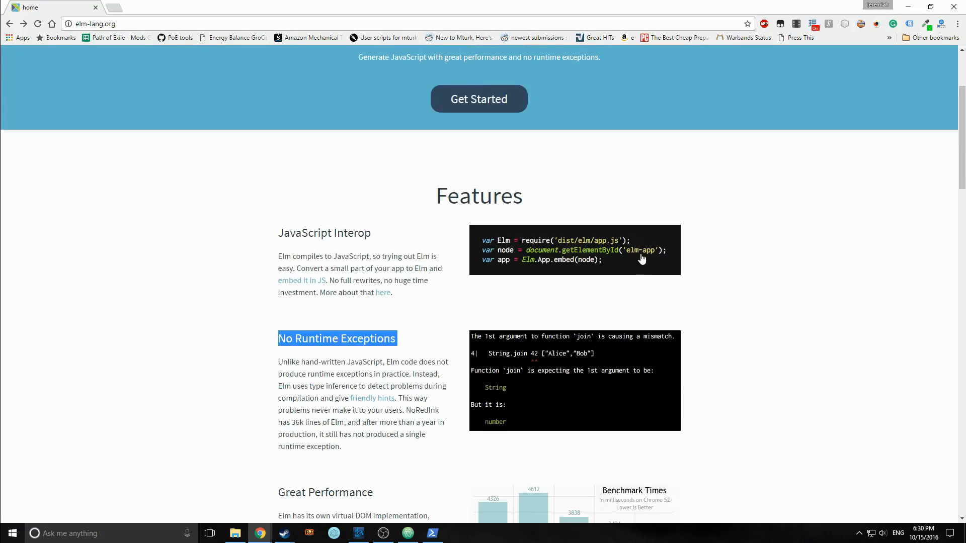
{"action": "scroll", "scroll_direction": "down", "scroll_amount": 3}
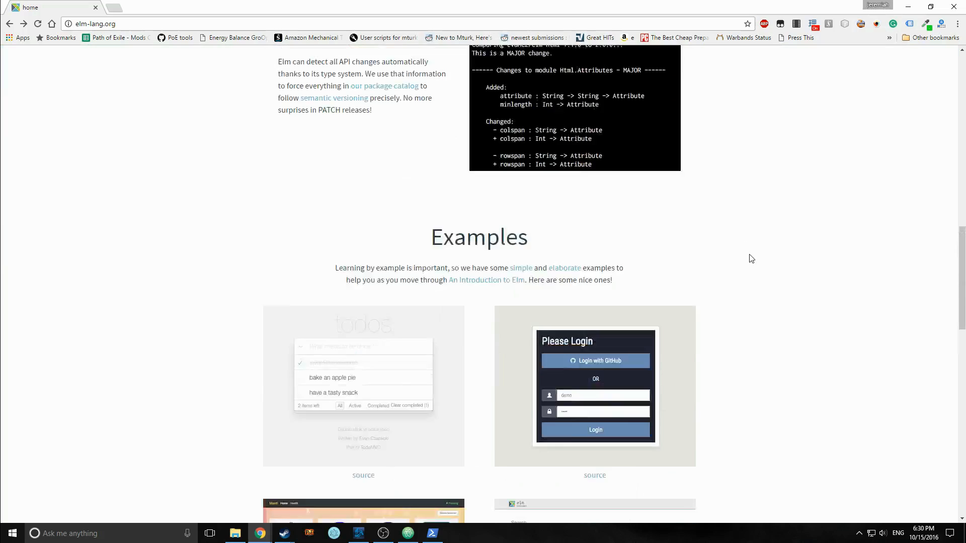
{"action": "scroll", "scroll_direction": "up", "scroll_amount": 3}
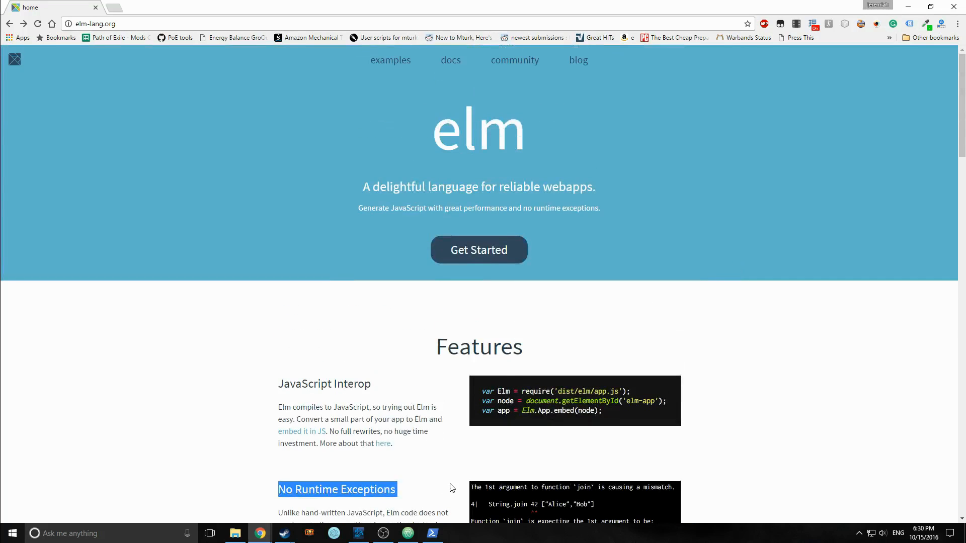
{"action": "mouse_move", "coordinate": [486, 514]}
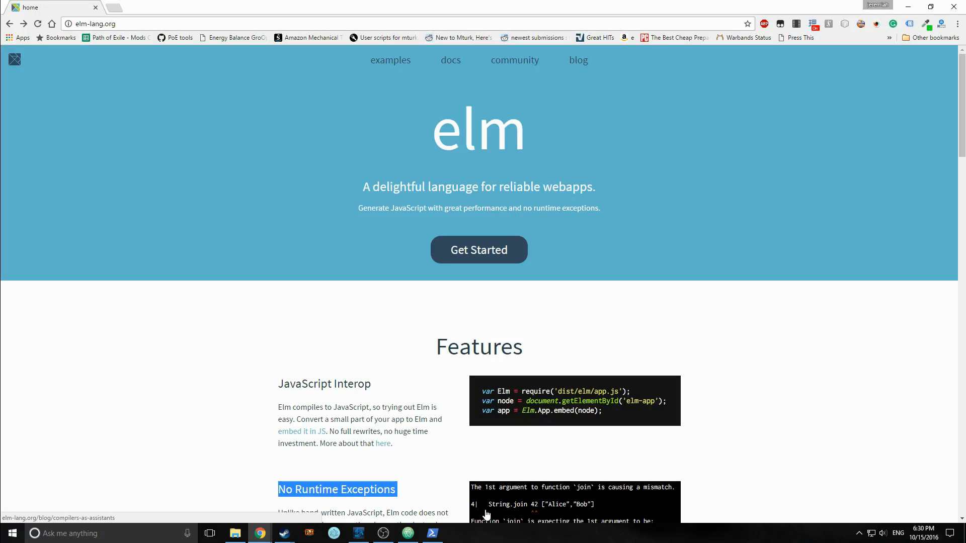
{"action": "mouse_move", "coordinate": [548, 385]}
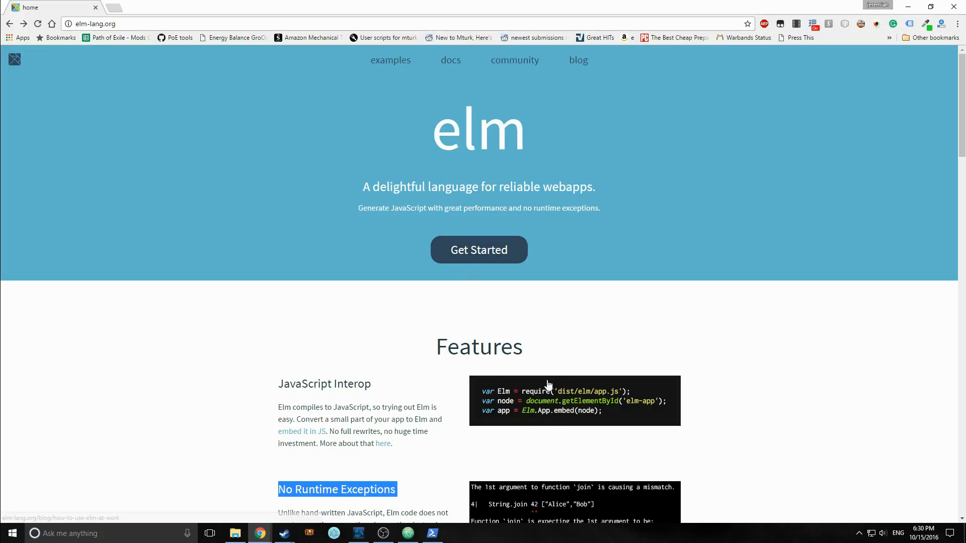
{"action": "mouse_move", "coordinate": [455, 522]}
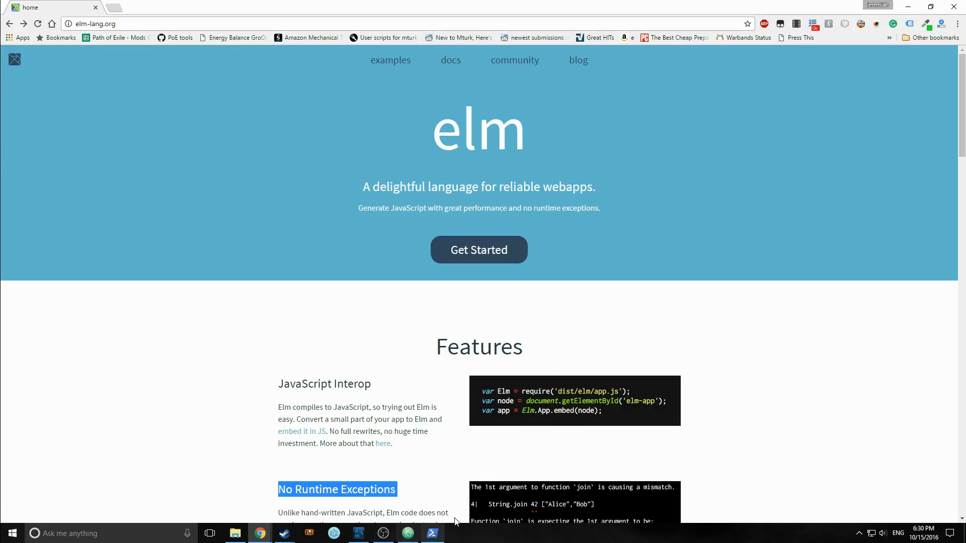
{"action": "left_click", "coordinate": [408, 533]}
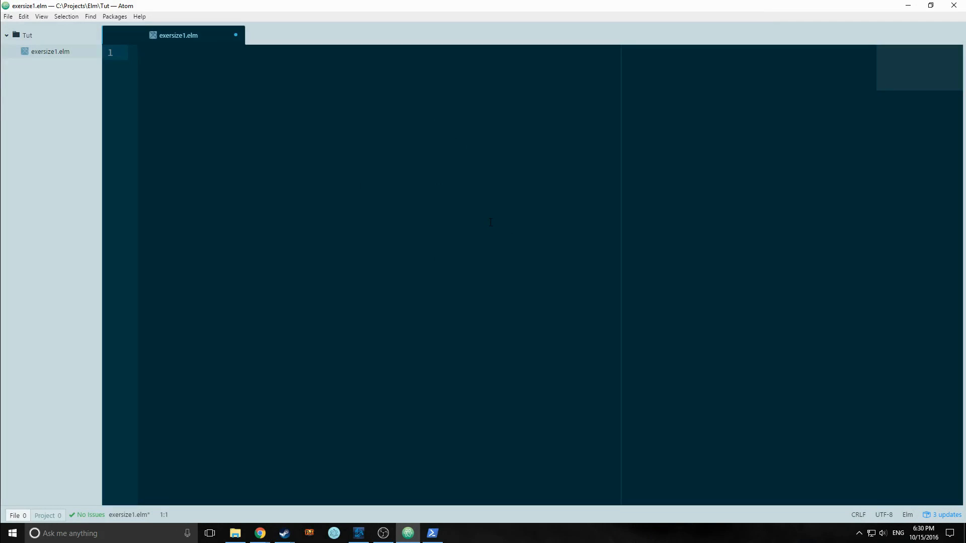
Bring up the empty exersize1.elm tab, then return to PowerShell in the Tut folder.
{"action": "left_click", "coordinate": [138, 53]}
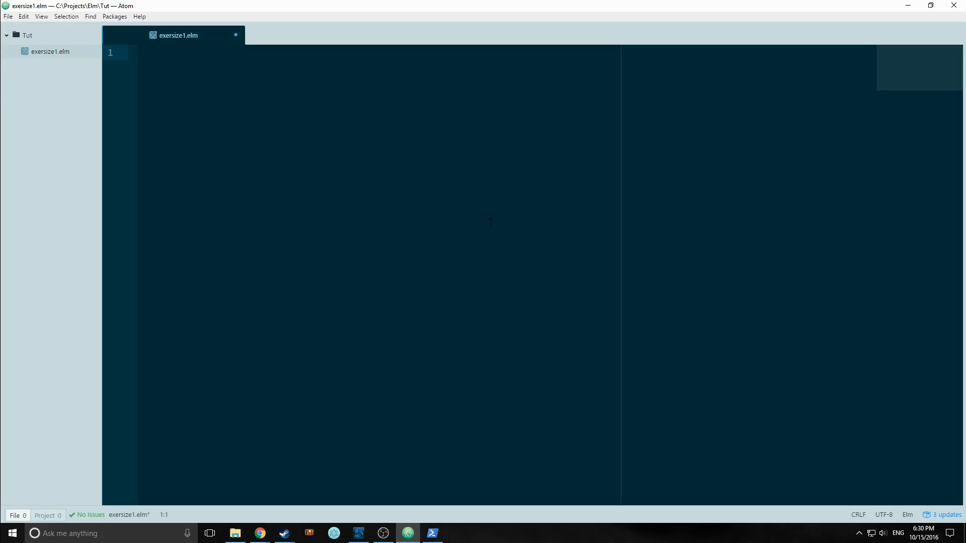
{"action": "left_click", "coordinate": [139, 52]}
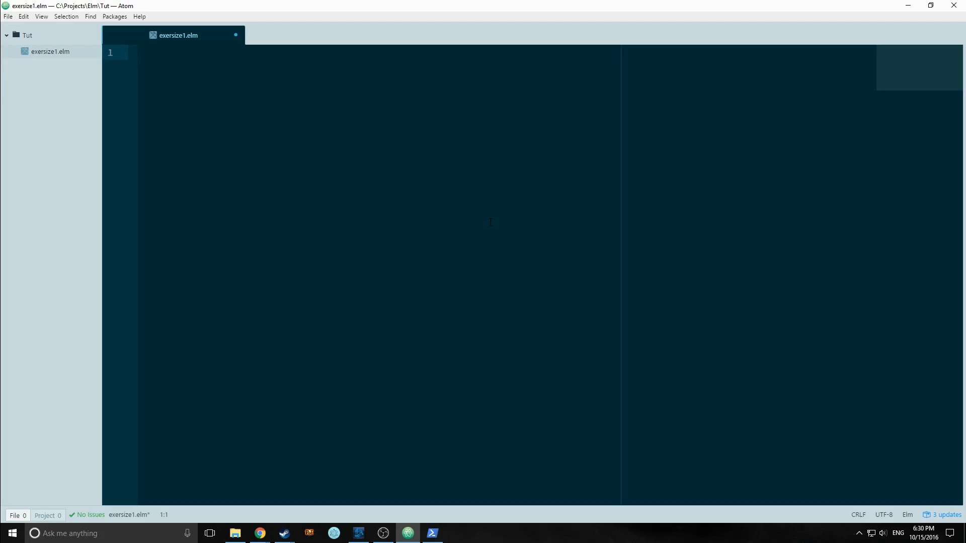
{"action": "left_click", "coordinate": [138, 52]}
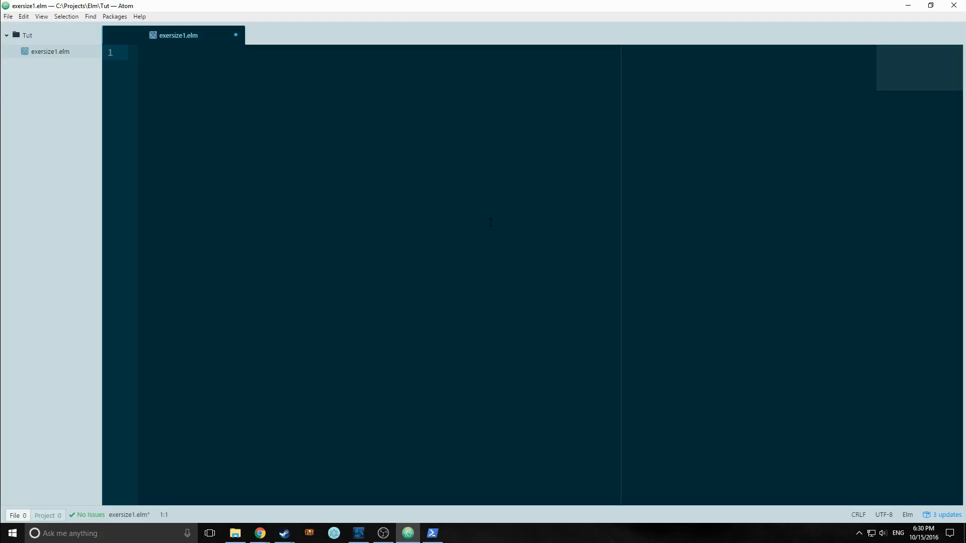
{"action": "left_click", "coordinate": [139, 52]}
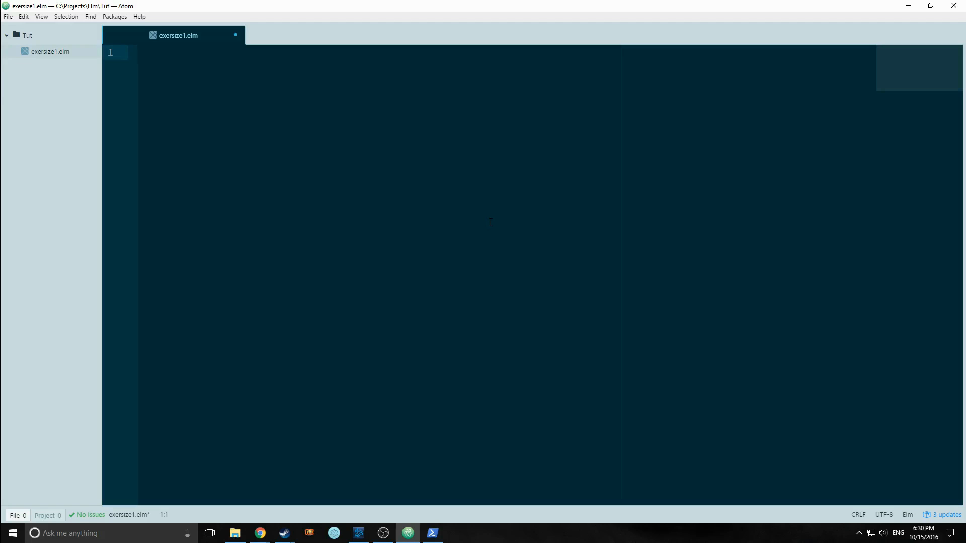
{"action": "left_click", "coordinate": [139, 53]}
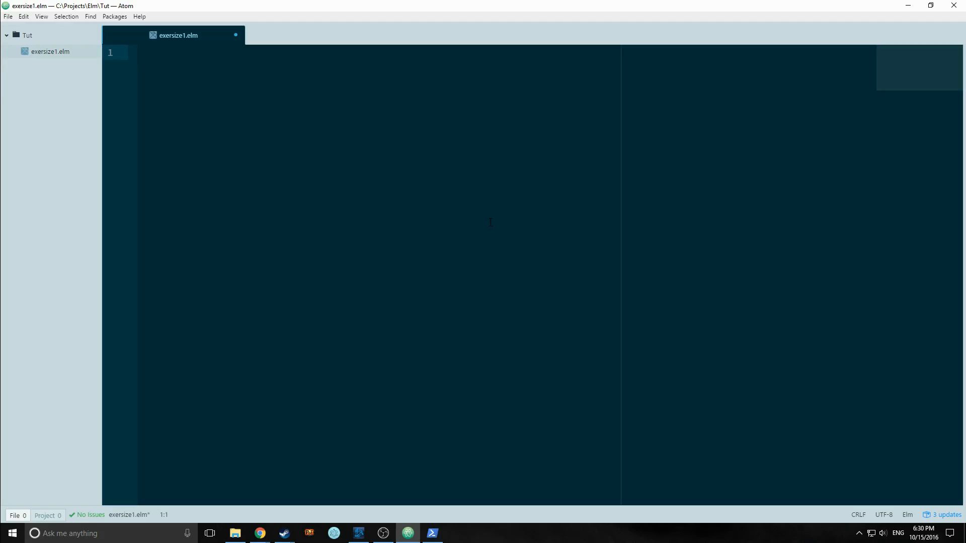
{"action": "left_click", "coordinate": [138, 52]}
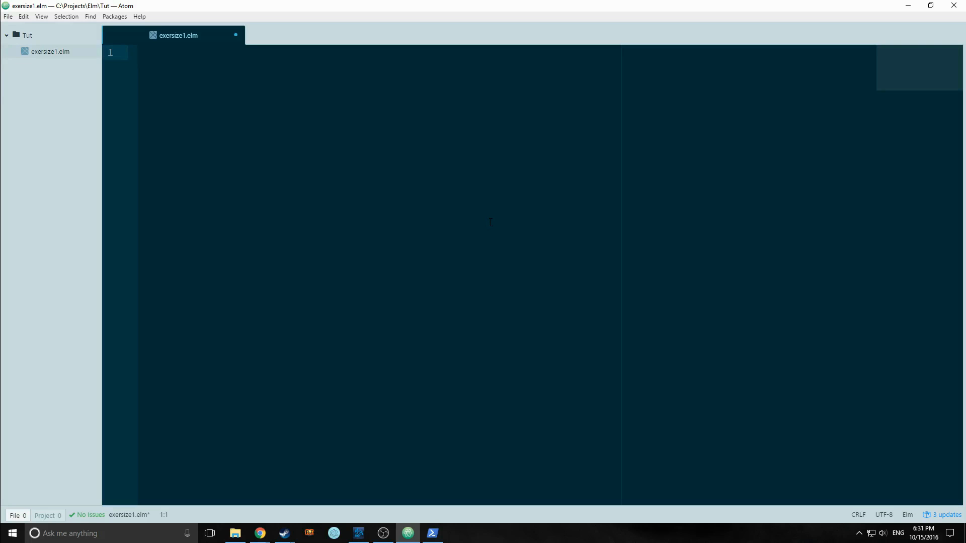
{"action": "left_click", "coordinate": [139, 52]}
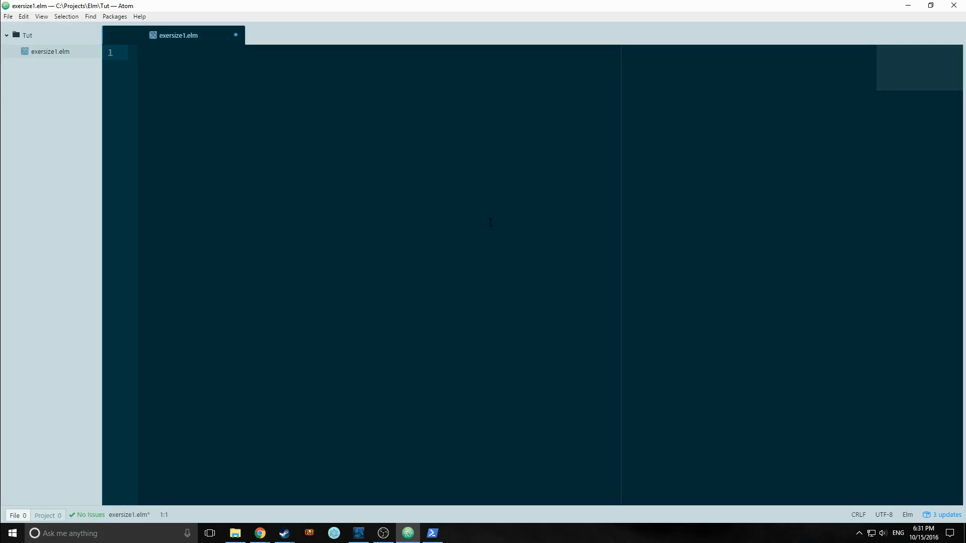
{"action": "left_click", "coordinate": [137, 52]}
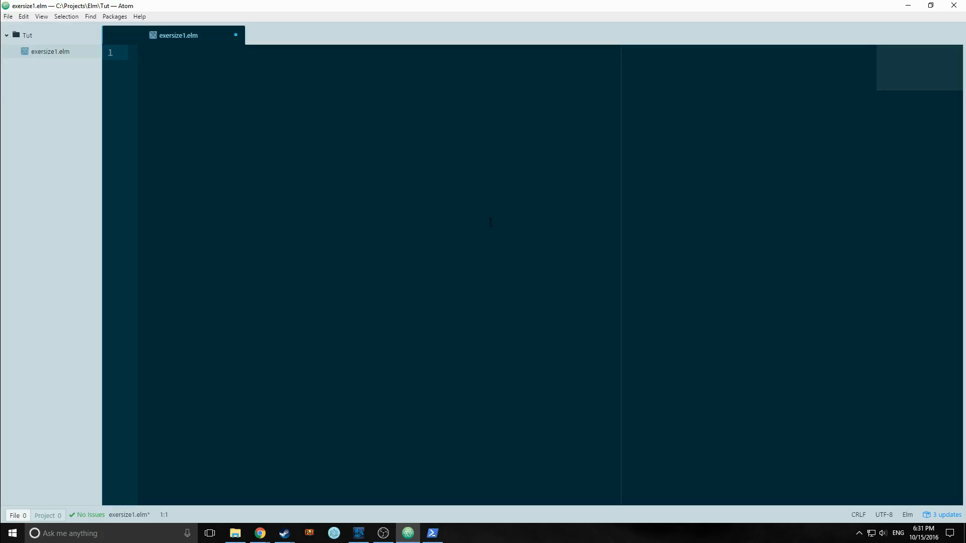
{"action": "left_click", "coordinate": [139, 52]}
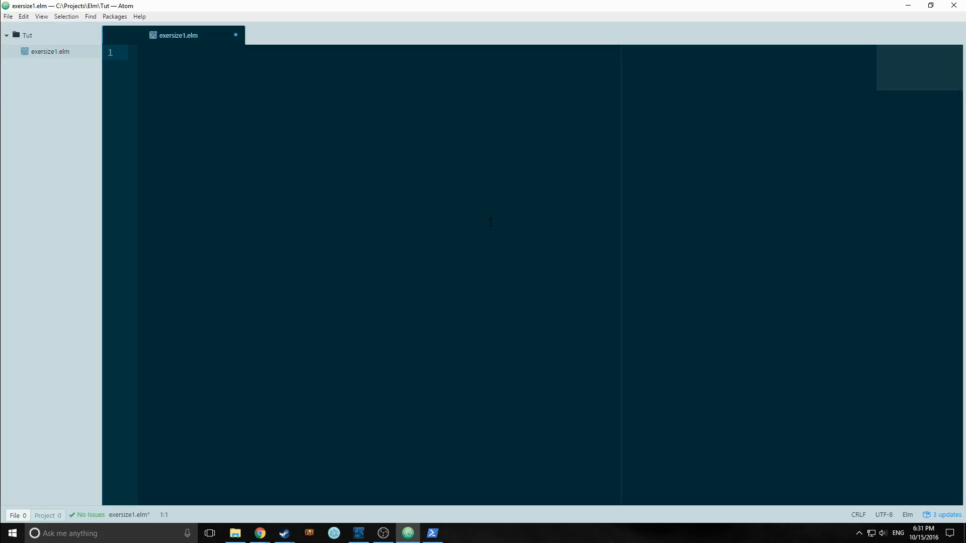
{"action": "left_click", "coordinate": [429, 186]}
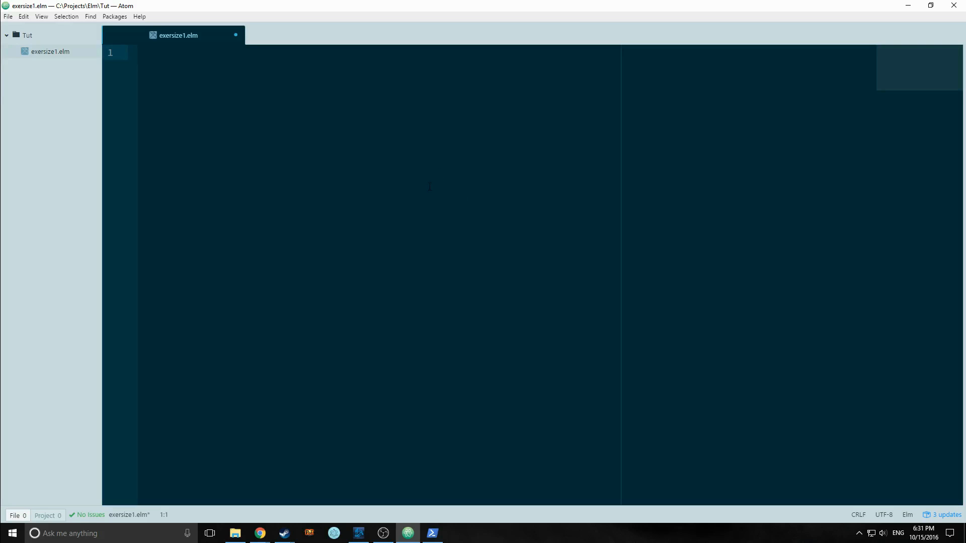
{"action": "left_click", "coordinate": [138, 53]}
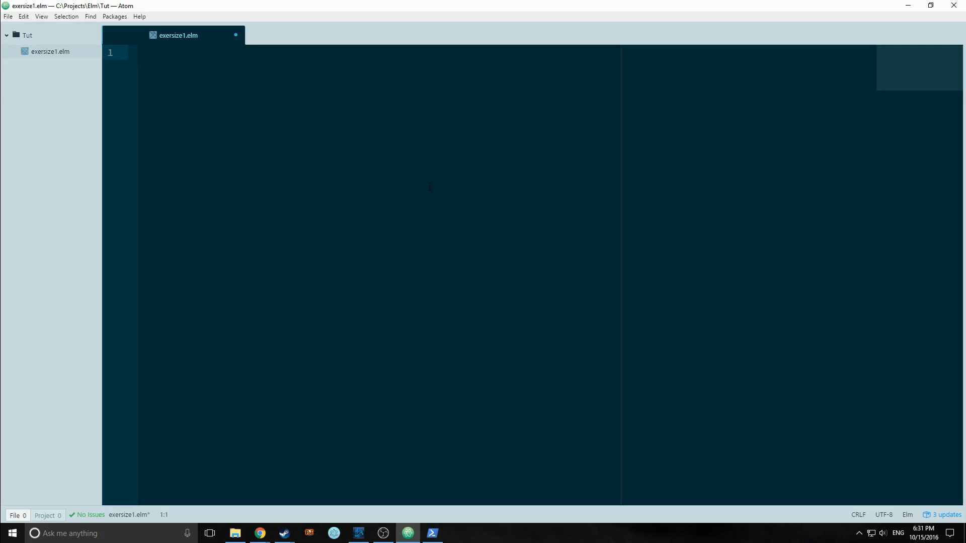
{"action": "left_click", "coordinate": [139, 52]}
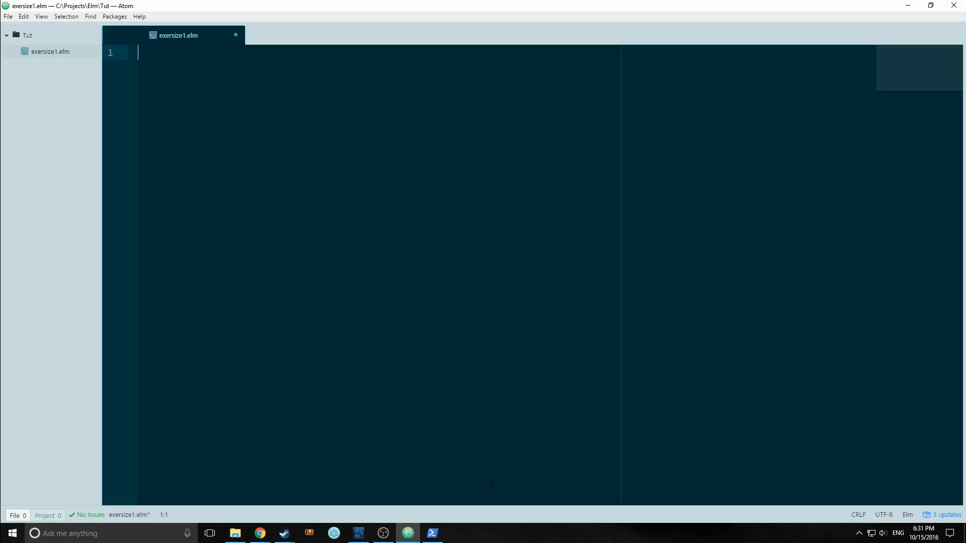
{"action": "left_click", "coordinate": [434, 533]}
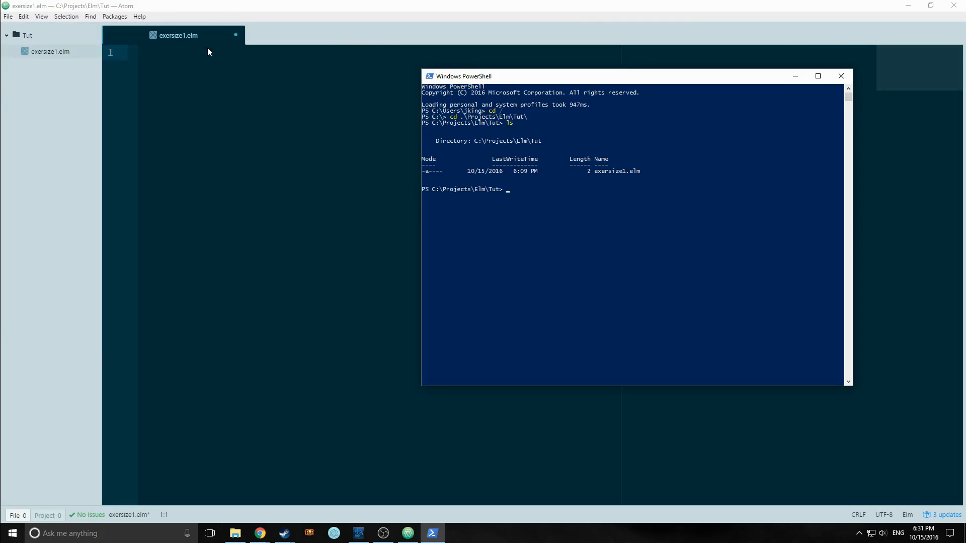
{"action": "mouse_move", "coordinate": [525, 213]}
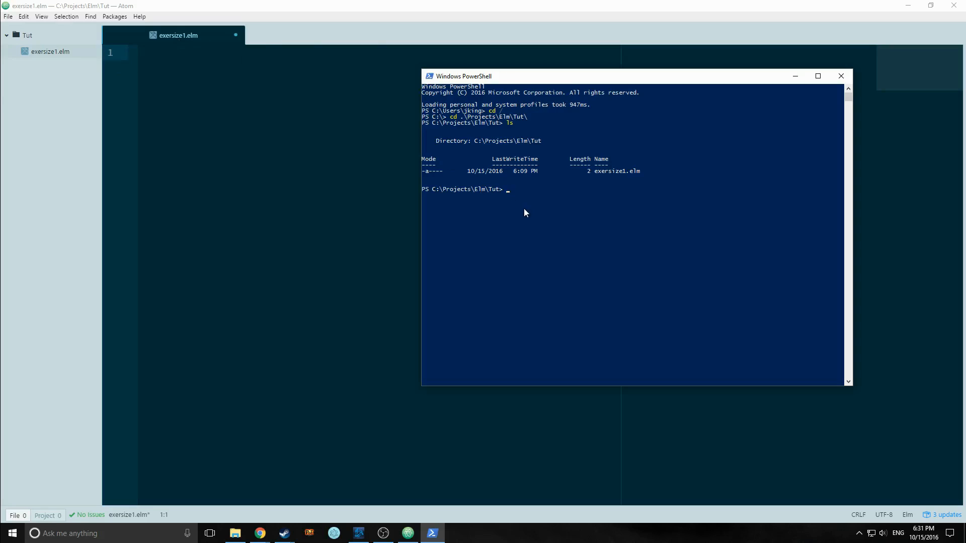
Run 'elm package install' in PowerShell and approve the upgrade plan with y.
{"action": "left_click", "coordinate": [525, 208]}
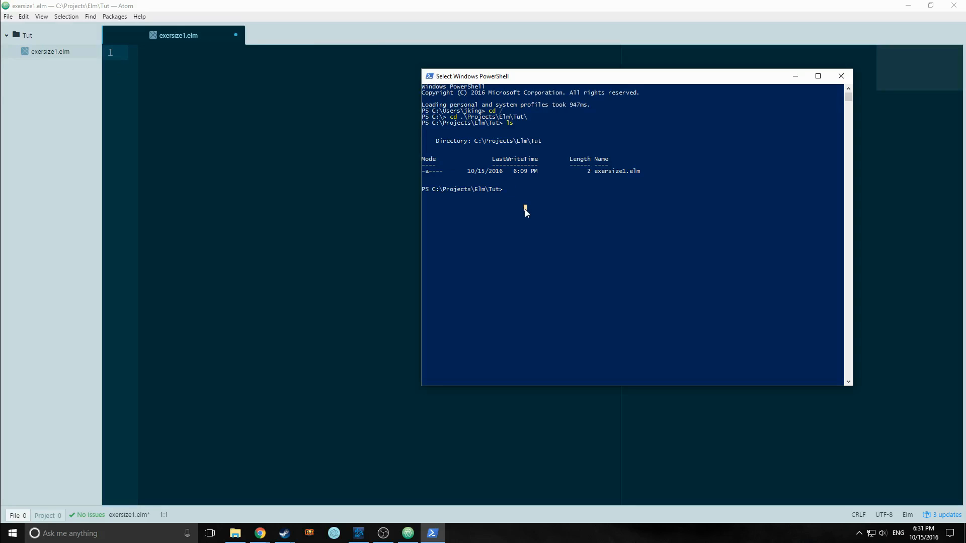
{"action": "type", "text": "packa"}
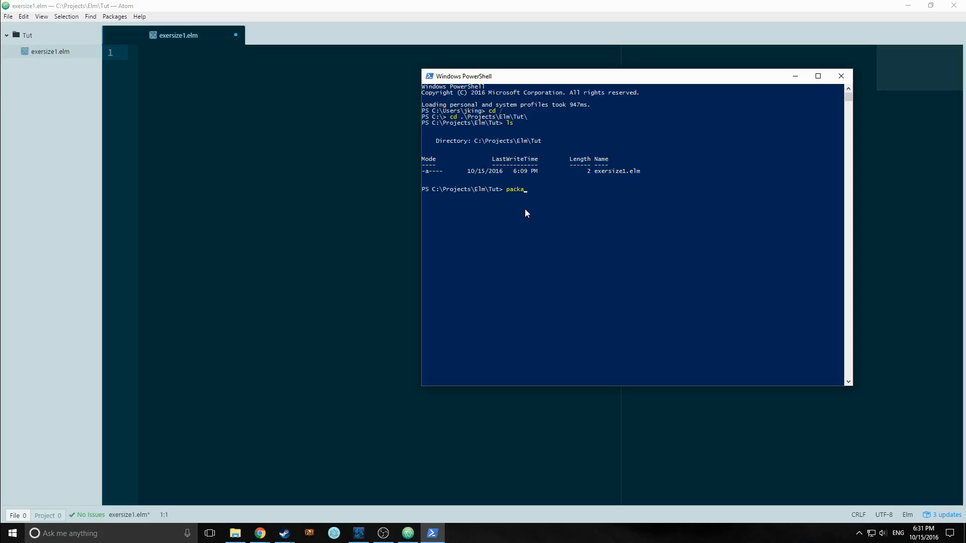
{"action": "type", "text": "elm"}
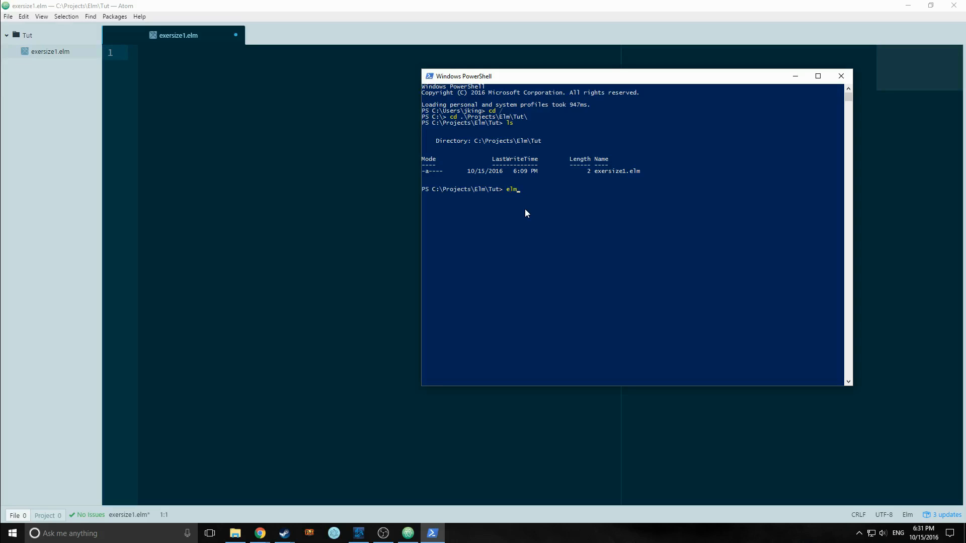
{"action": "type", "text": "package"}
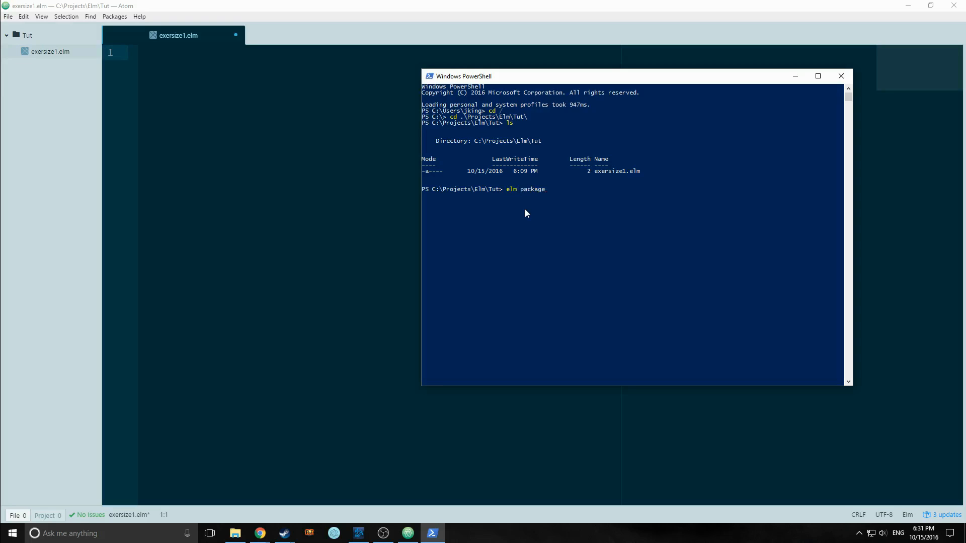
{"action": "type", "text": "install"}
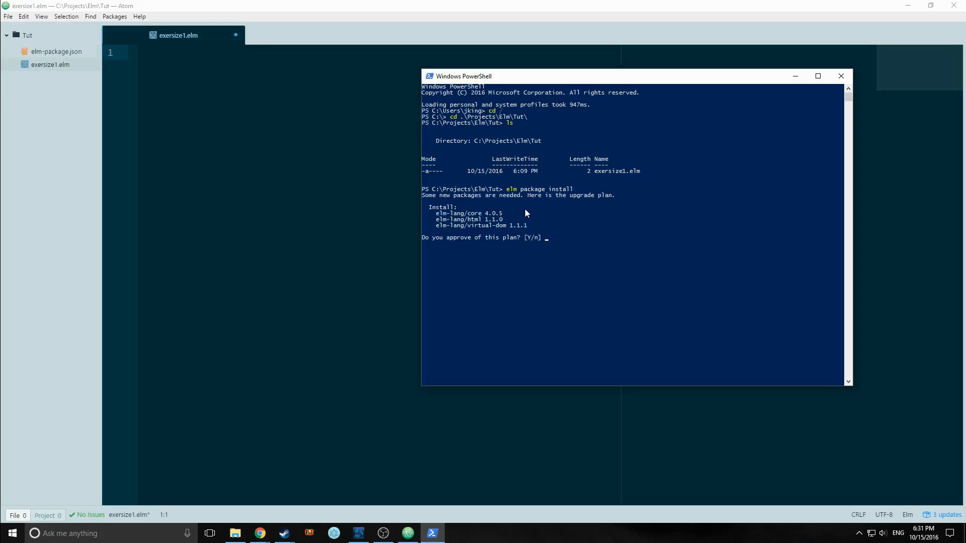
{"action": "mouse_move", "coordinate": [466, 218]}
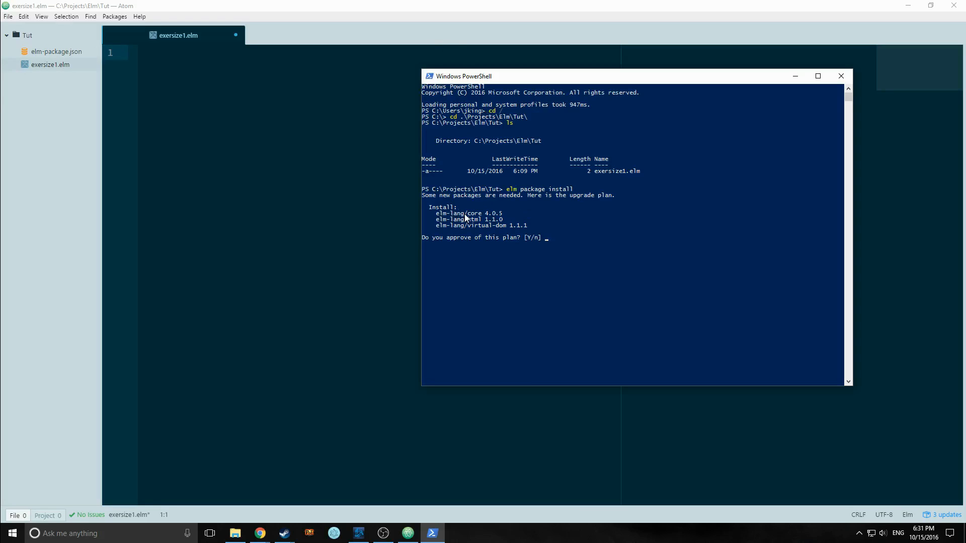
{"action": "mouse_move", "coordinate": [472, 228]}
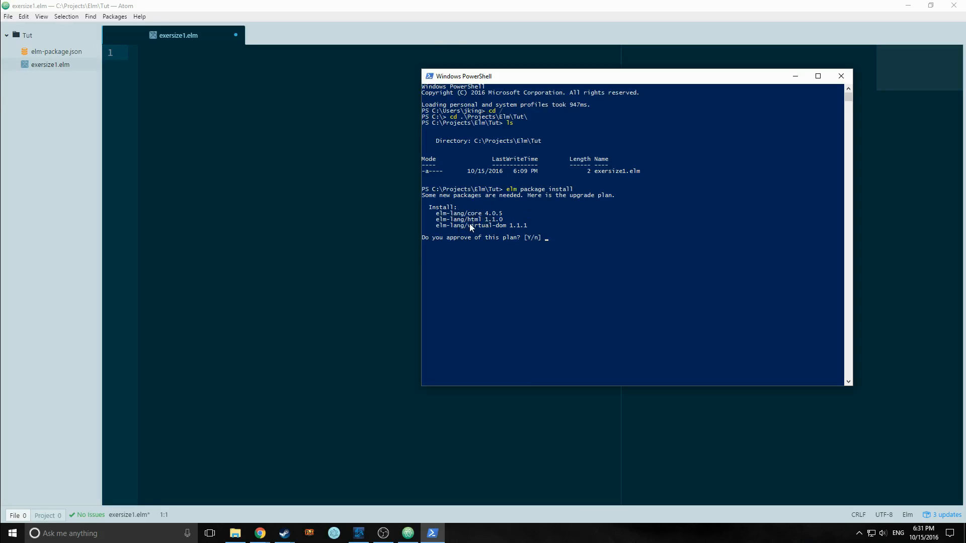
{"action": "mouse_move", "coordinate": [553, 242]}
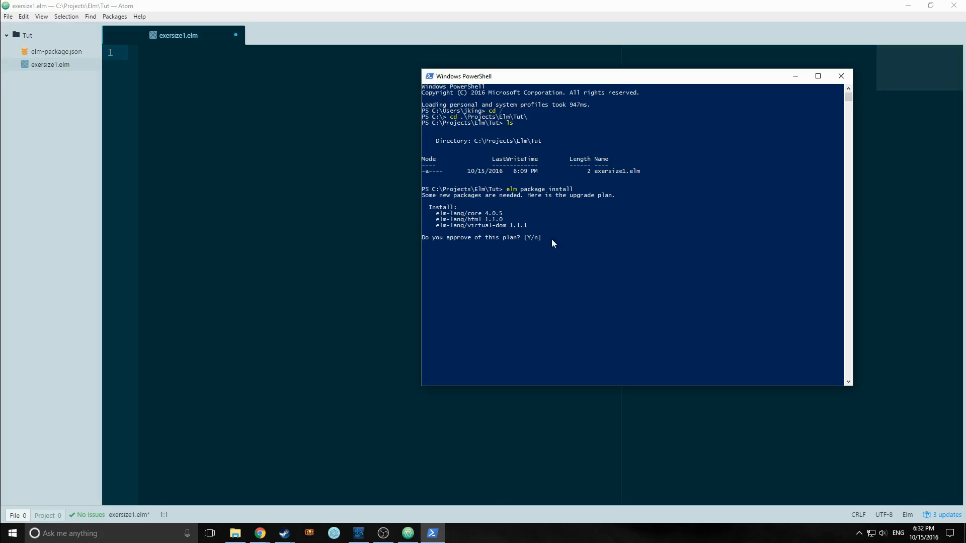
{"action": "type", "text": "y"}
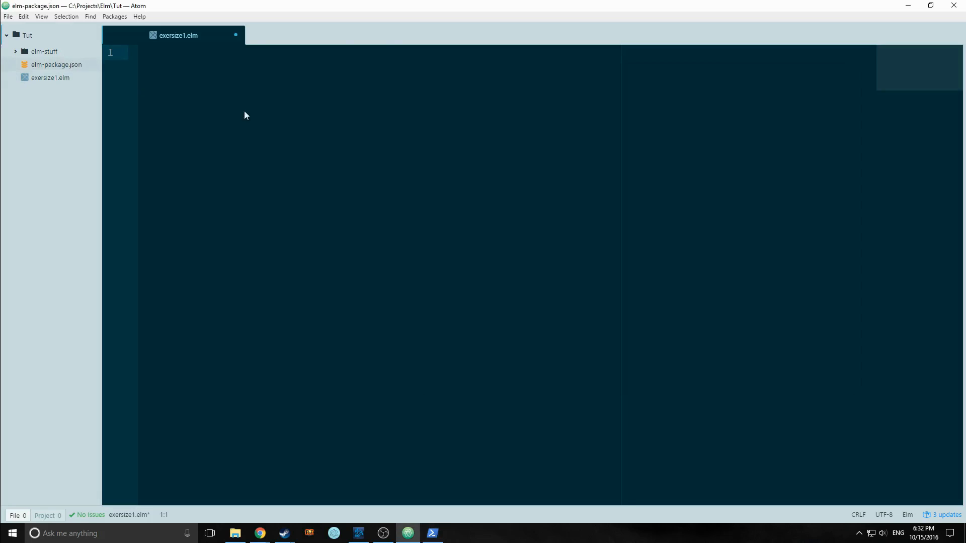
Open elm-package.json and review its elm-lang/core and elm-lang/html dependencies.
{"action": "left_click", "coordinate": [57, 64]}
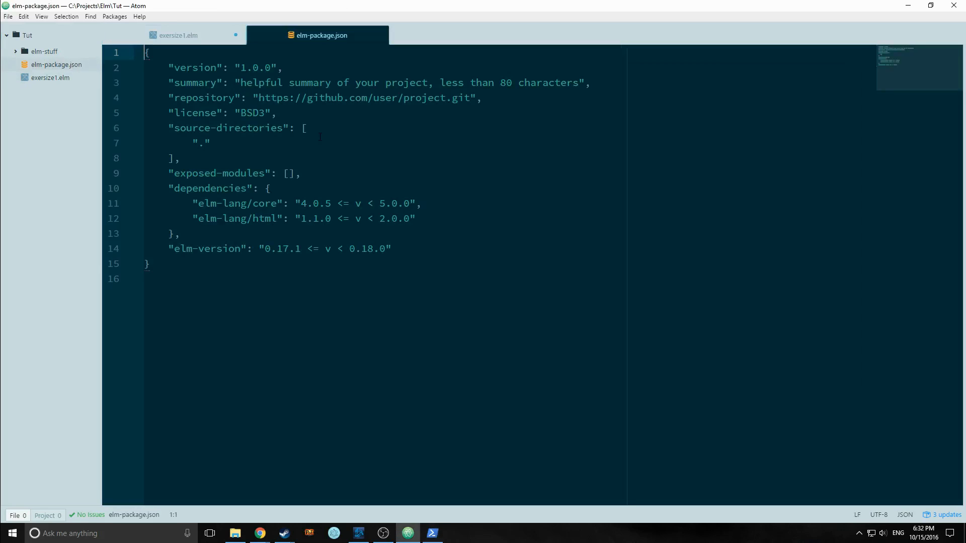
{"action": "mouse_move", "coordinate": [259, 5]}
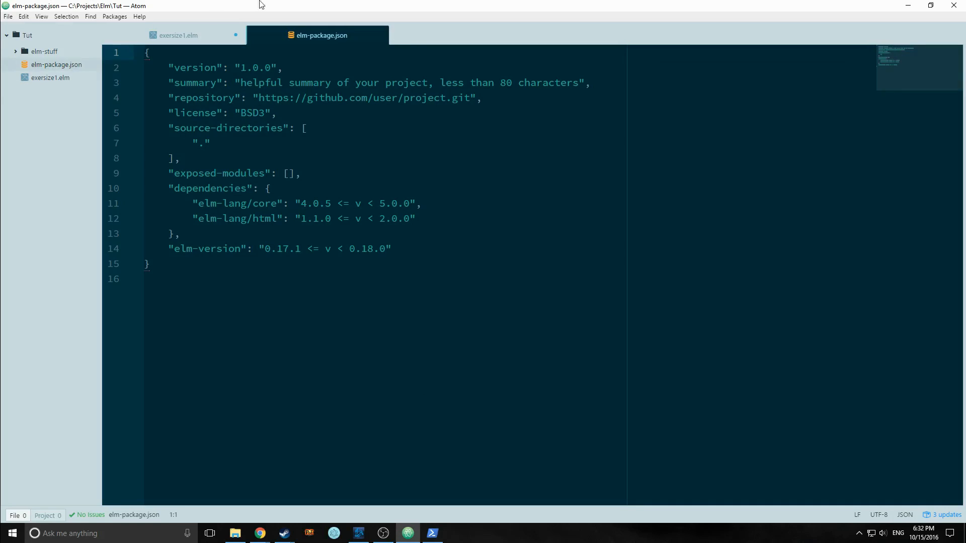
{"action": "left_click", "coordinate": [247, 83]}
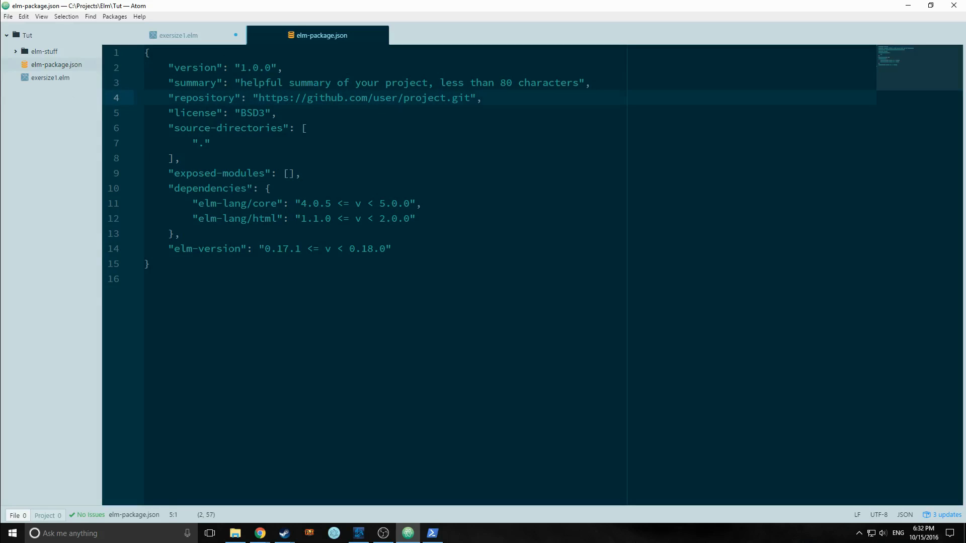
{"action": "left_click", "coordinate": [228, 249]}
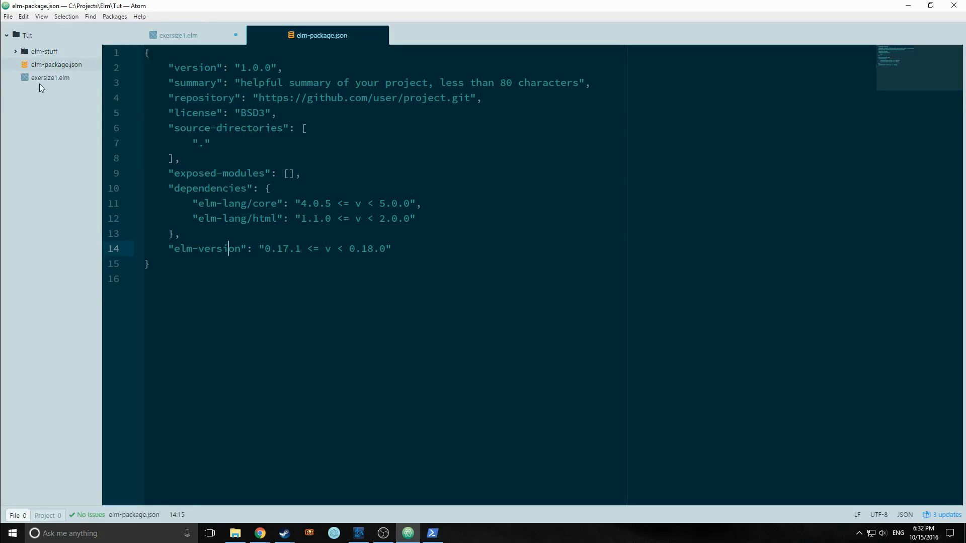
{"action": "mouse_move", "coordinate": [445, 540]}
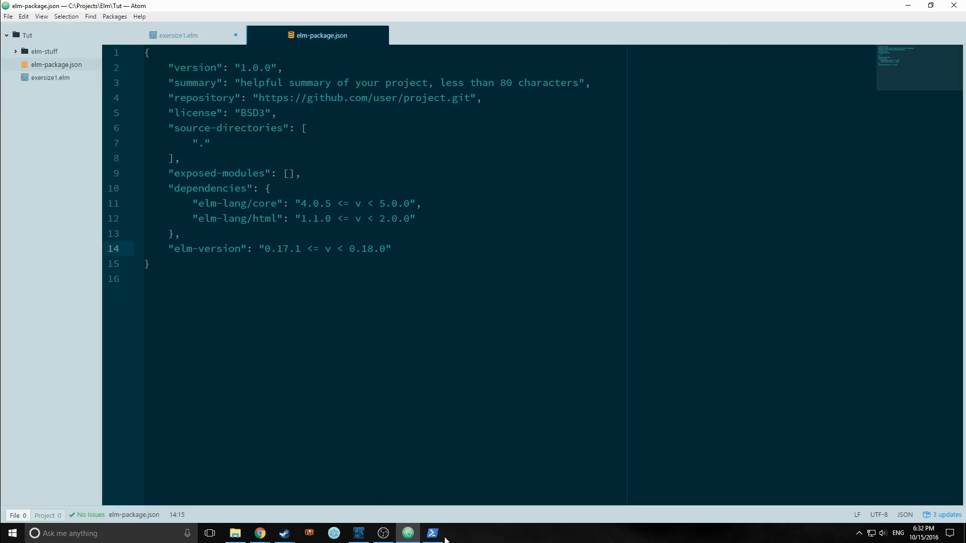
Replace the mistyped 'elm package install' with 'elm reactor' and select the localhost:8000 URL.
{"action": "left_click", "coordinate": [431, 533]}
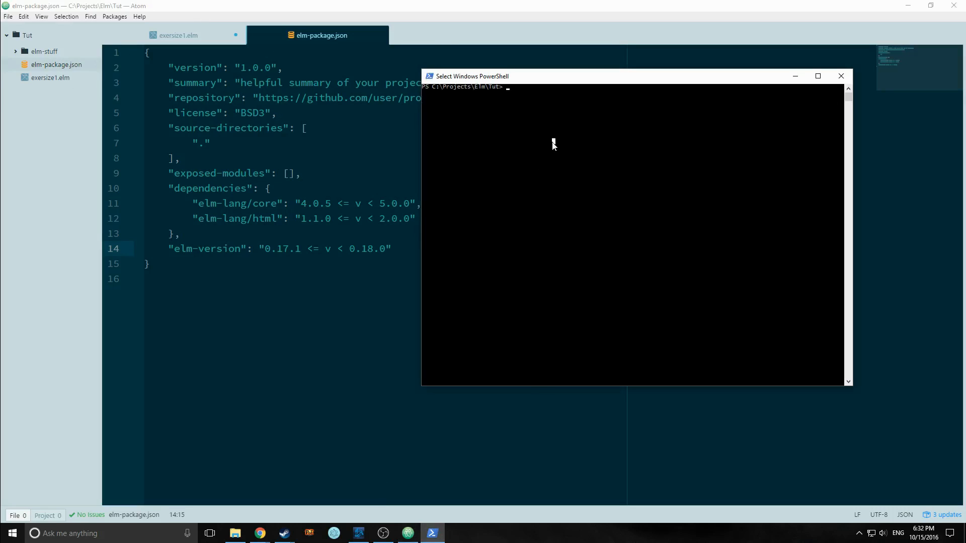
{"action": "type", "text": "elm"}
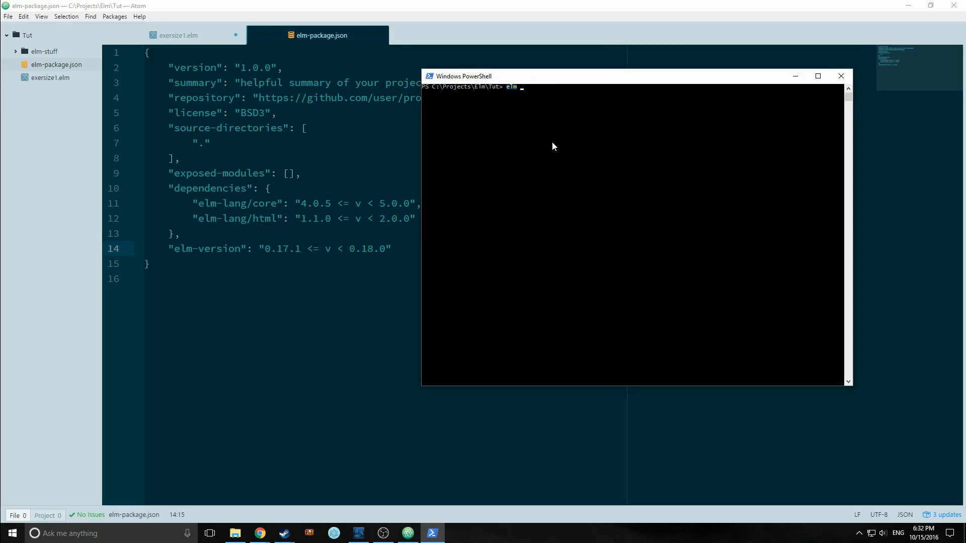
{"action": "type", "text": "package install"}
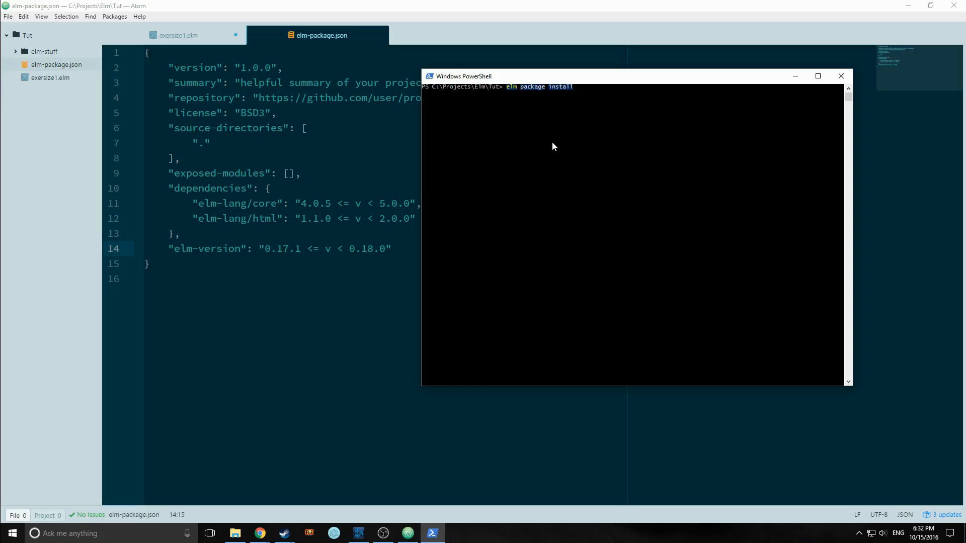
{"action": "mouse_move", "coordinate": [319, 283]}
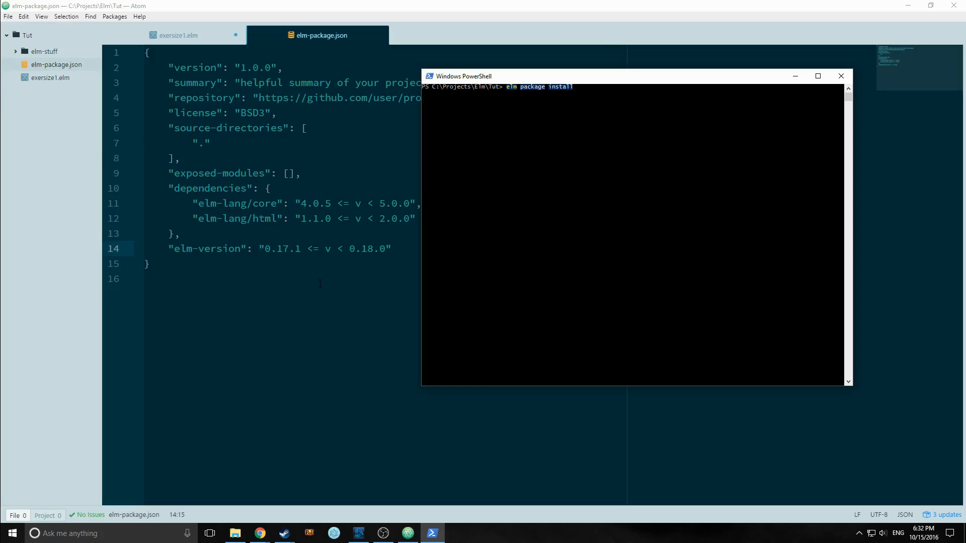
{"action": "mouse_move", "coordinate": [716, 167]}
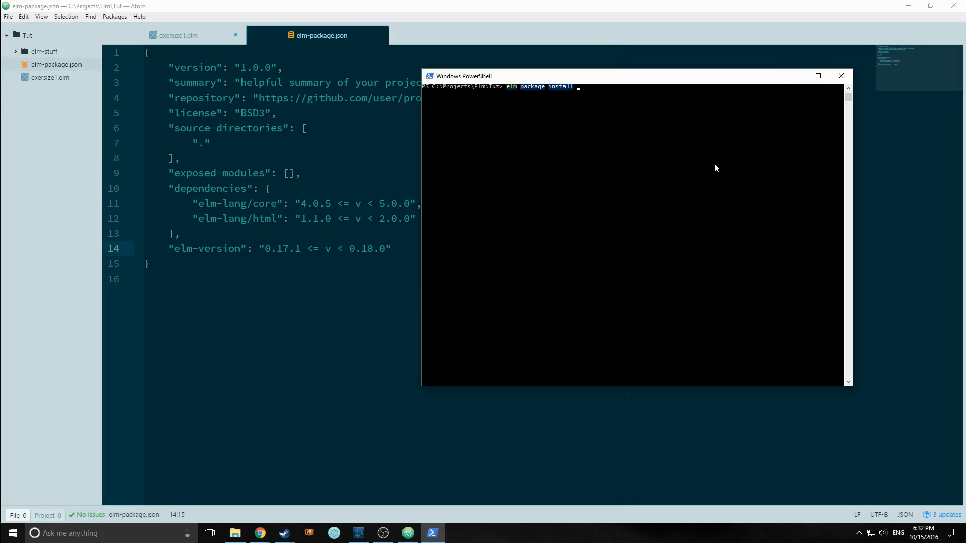
{"action": "key", "text": "Backspace"}
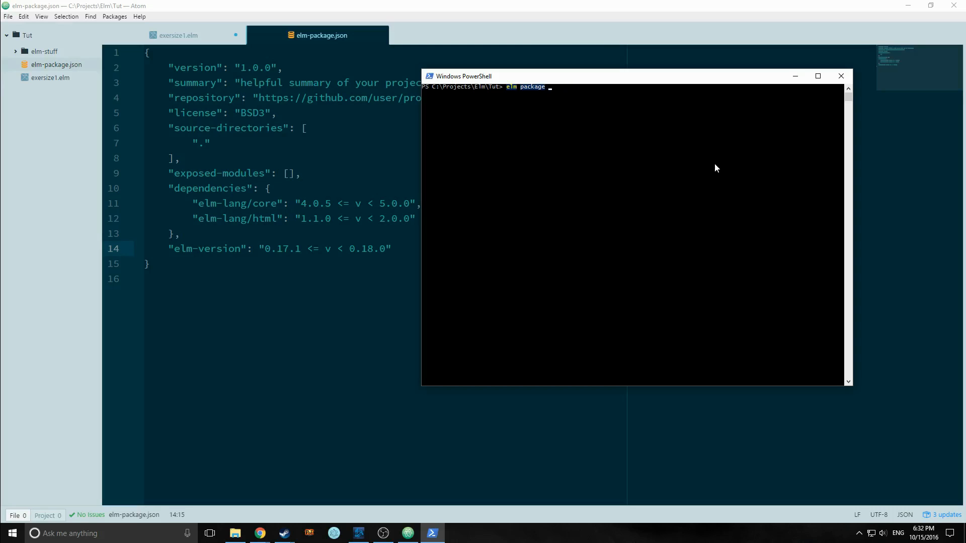
{"action": "key", "text": "BackSpace"}
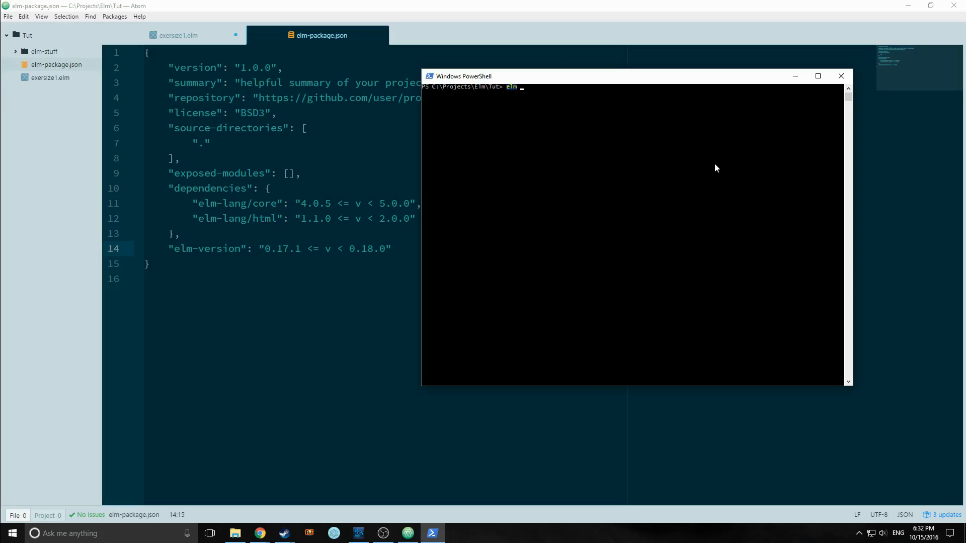
{"action": "type", "text": "reactor"}
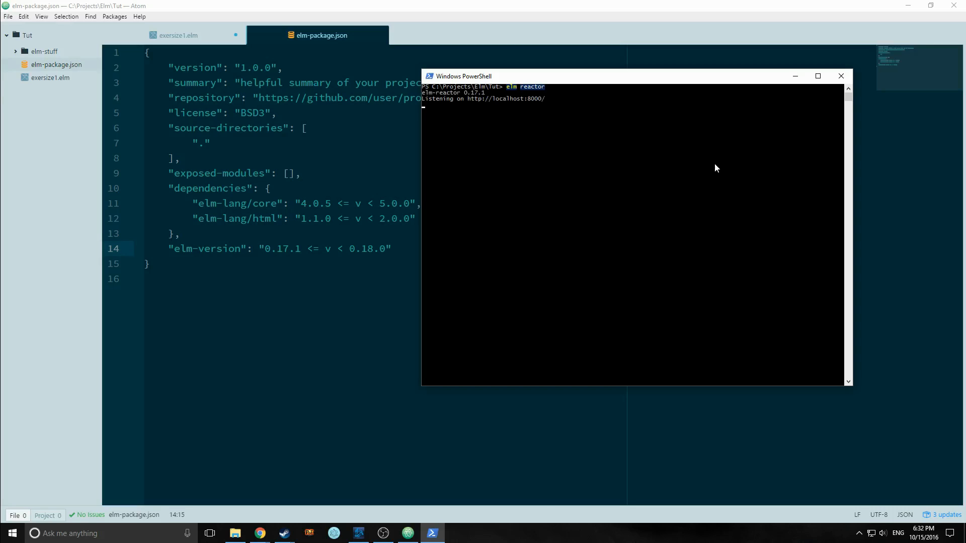
{"action": "mouse_move", "coordinate": [504, 100]}
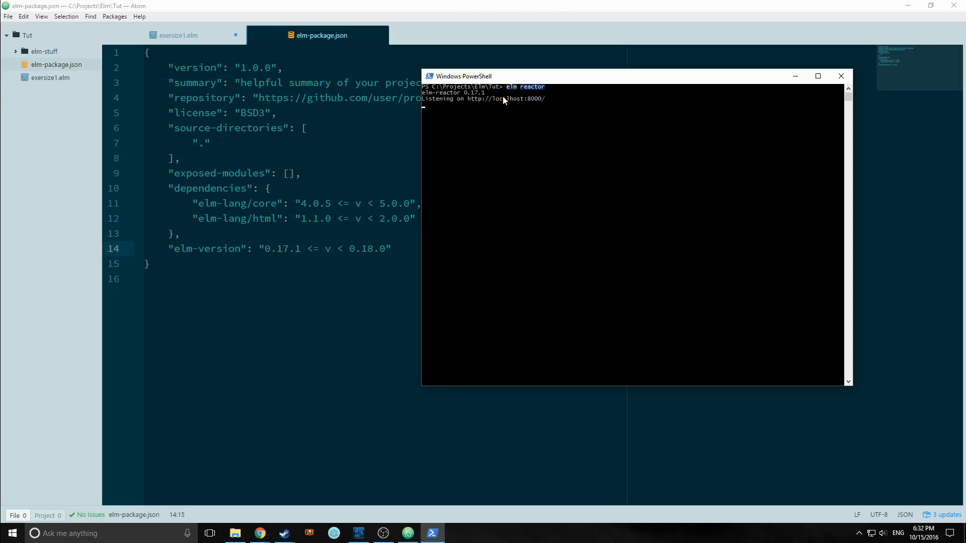
{"action": "double_click", "coordinate": [505, 99]}
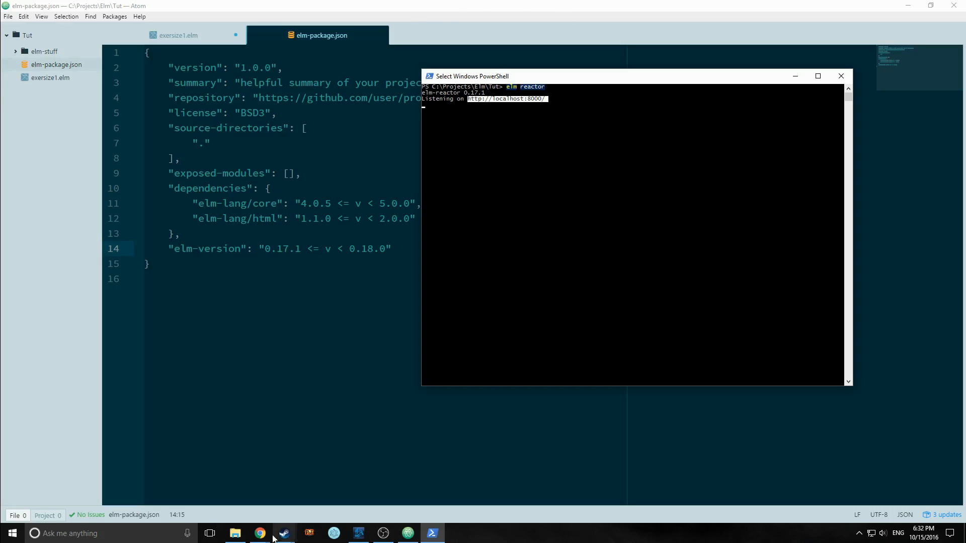
Open exersize1.elm from the reactor page in Chrome, then return to Atom.
{"action": "left_click", "coordinate": [259, 533]}
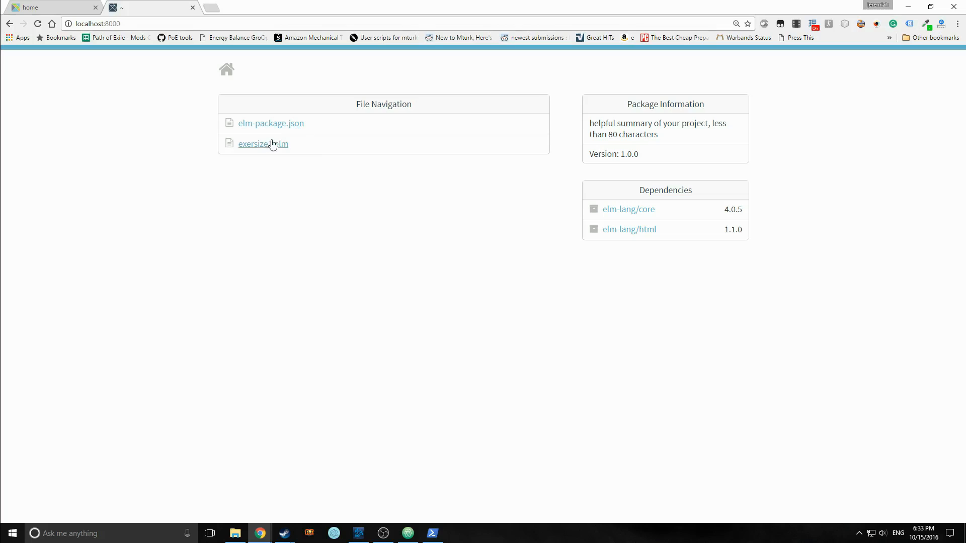
{"action": "left_click", "coordinate": [263, 144]}
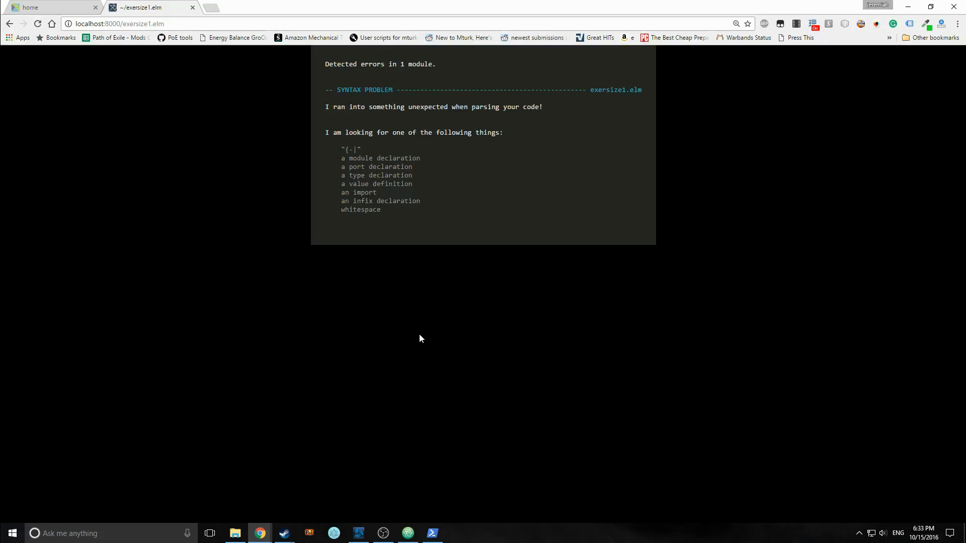
{"action": "mouse_move", "coordinate": [379, 223]}
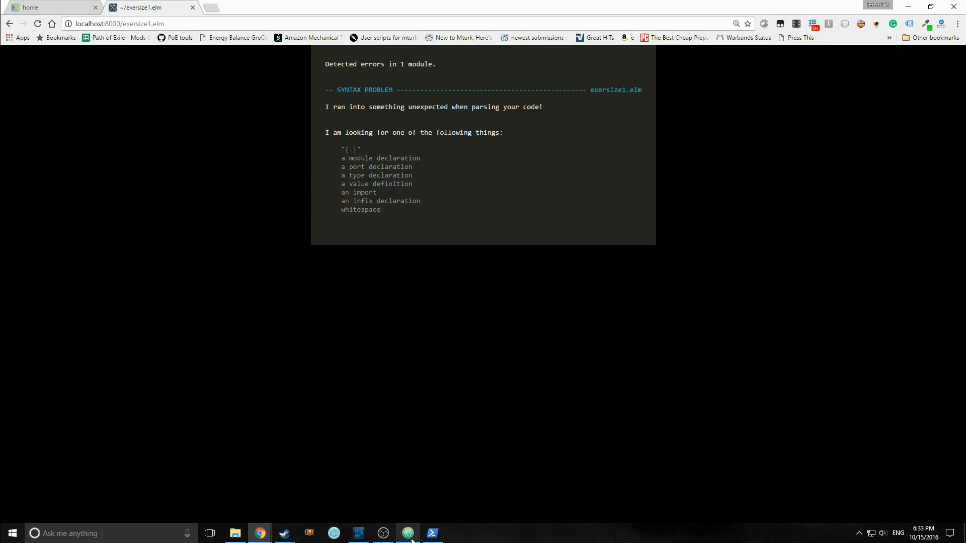
{"action": "left_click", "coordinate": [407, 533]}
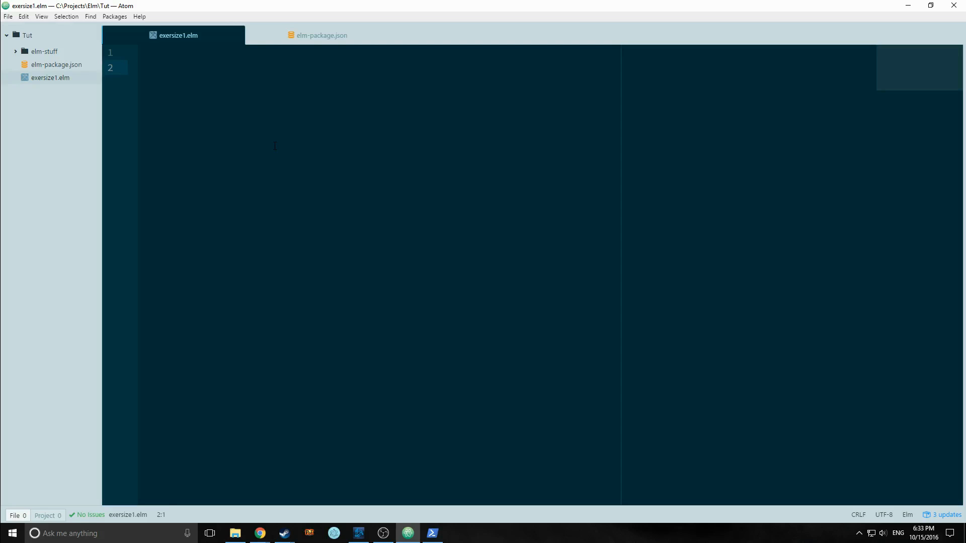
{"action": "left_click", "coordinate": [139, 67]}
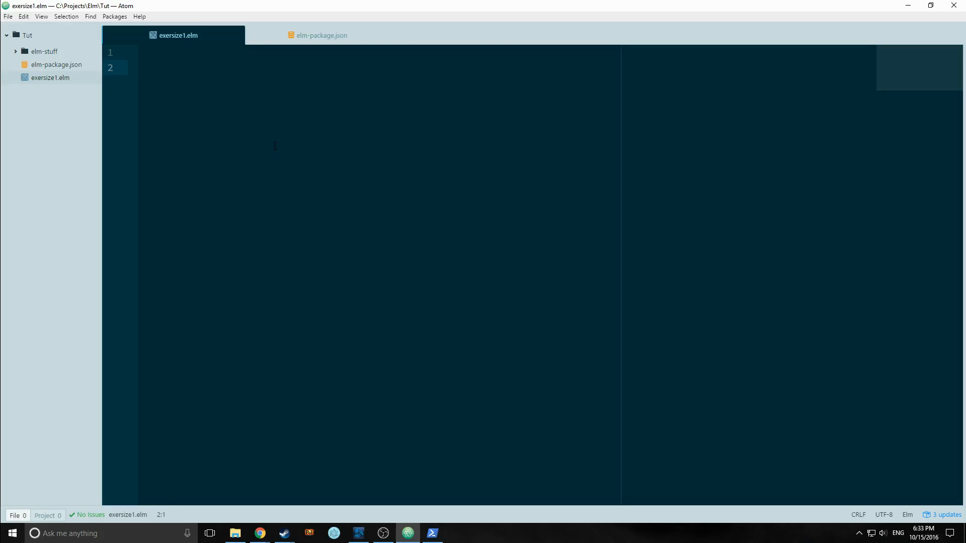
{"action": "left_click", "coordinate": [139, 67]}
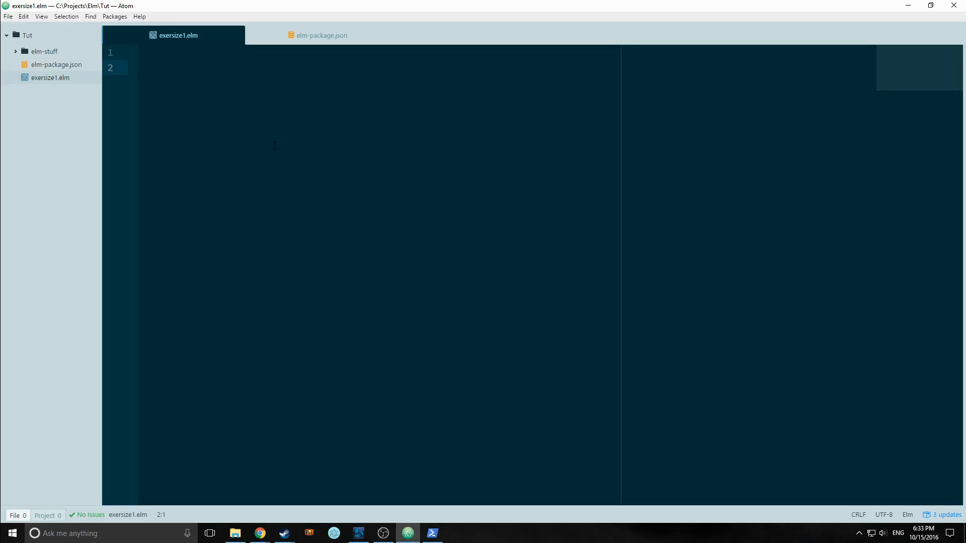
{"action": "left_click", "coordinate": [154, 67]}
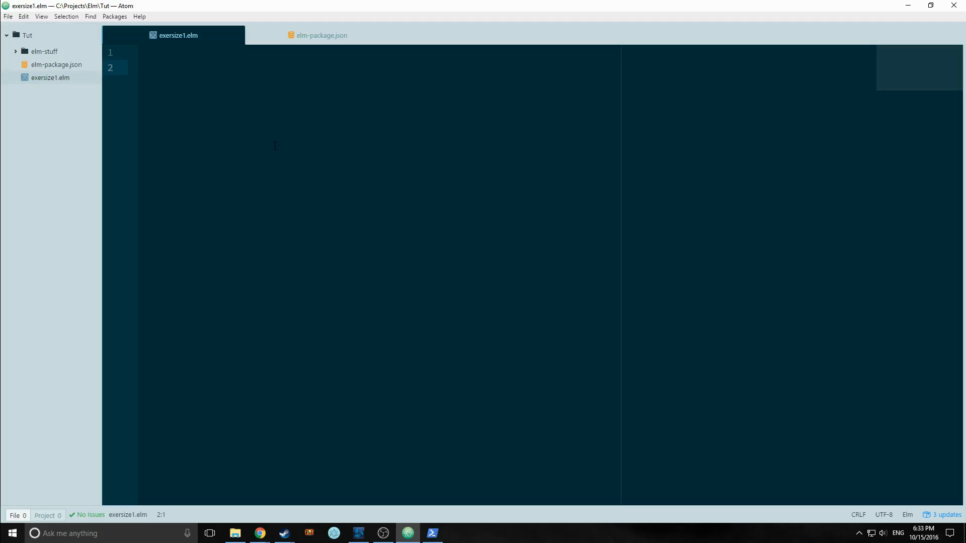
{"action": "left_click", "coordinate": [142, 67]}
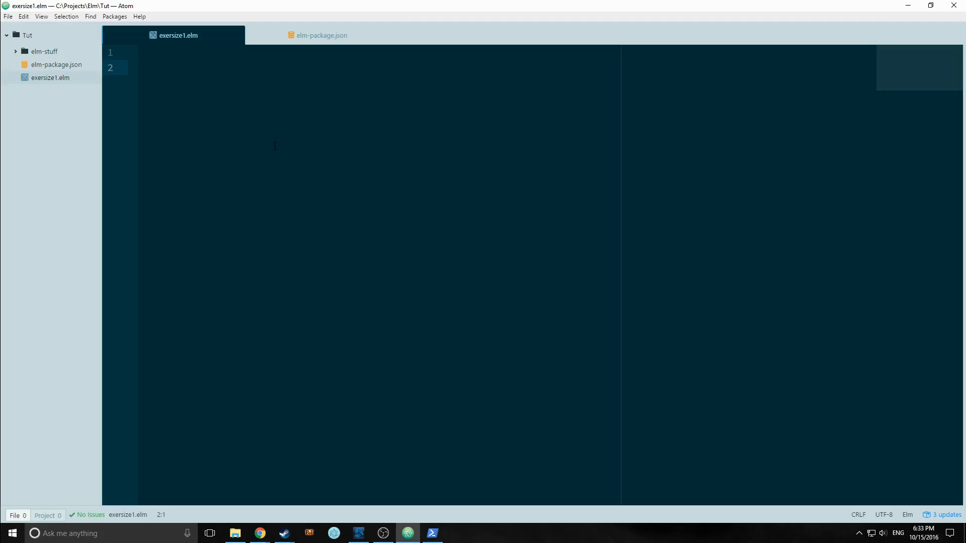
{"action": "left_click", "coordinate": [138, 67]}
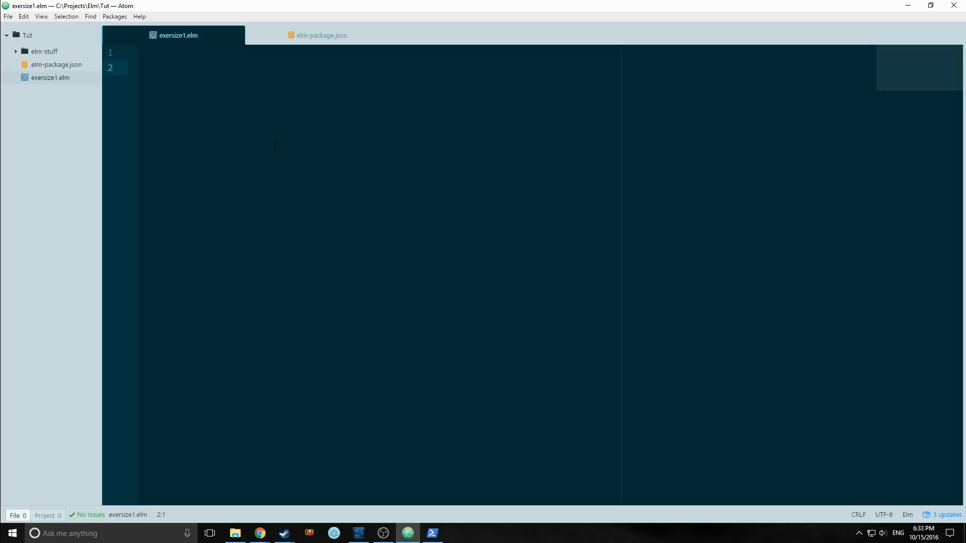
{"action": "left_click", "coordinate": [137, 68]}
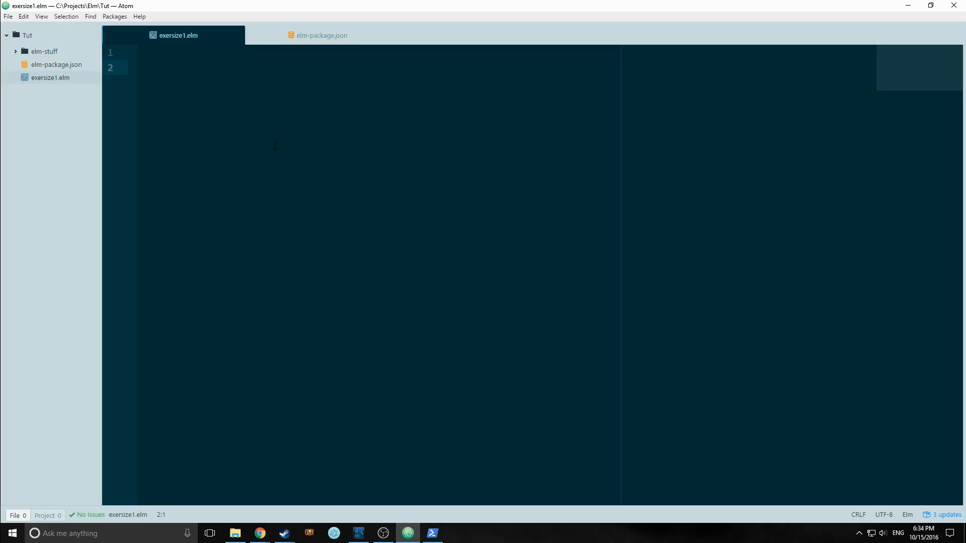
{"action": "left_click", "coordinate": [138, 66]}
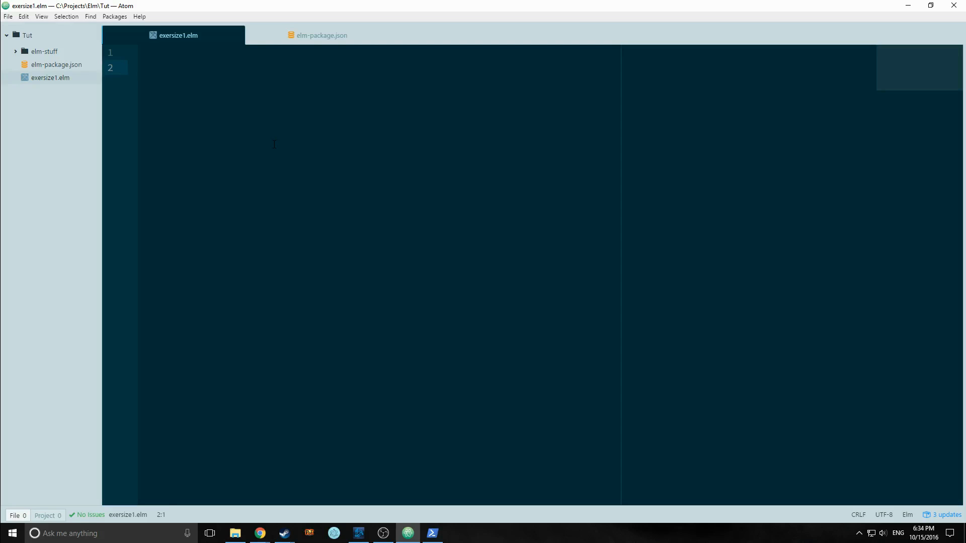
{"action": "left_click", "coordinate": [138, 68]}
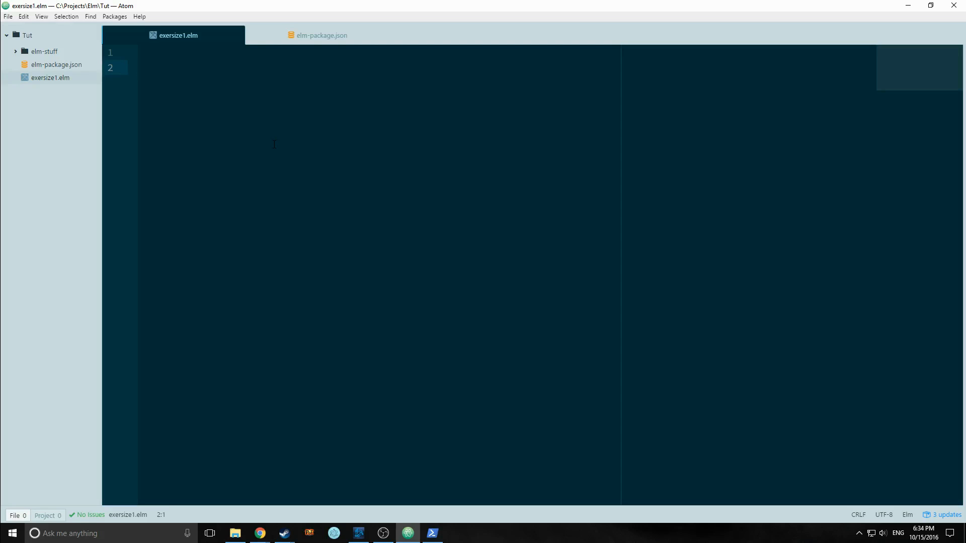
{"action": "left_click", "coordinate": [138, 68]}
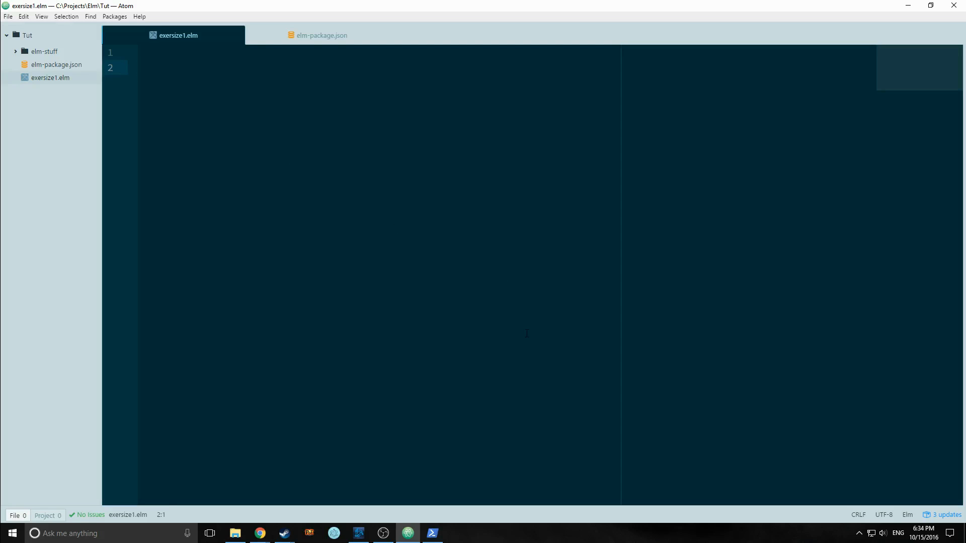
{"action": "left_click", "coordinate": [138, 67]}
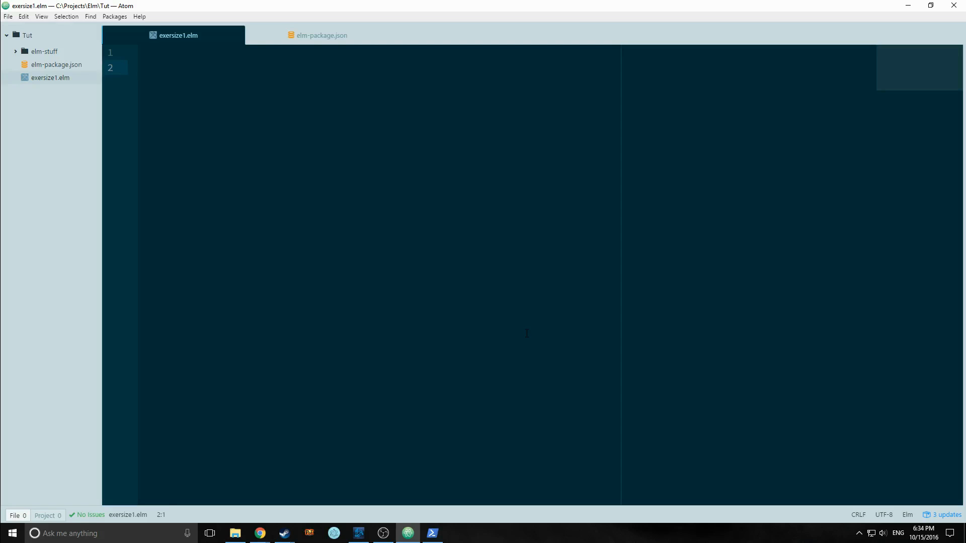
{"action": "left_click", "coordinate": [138, 67]}
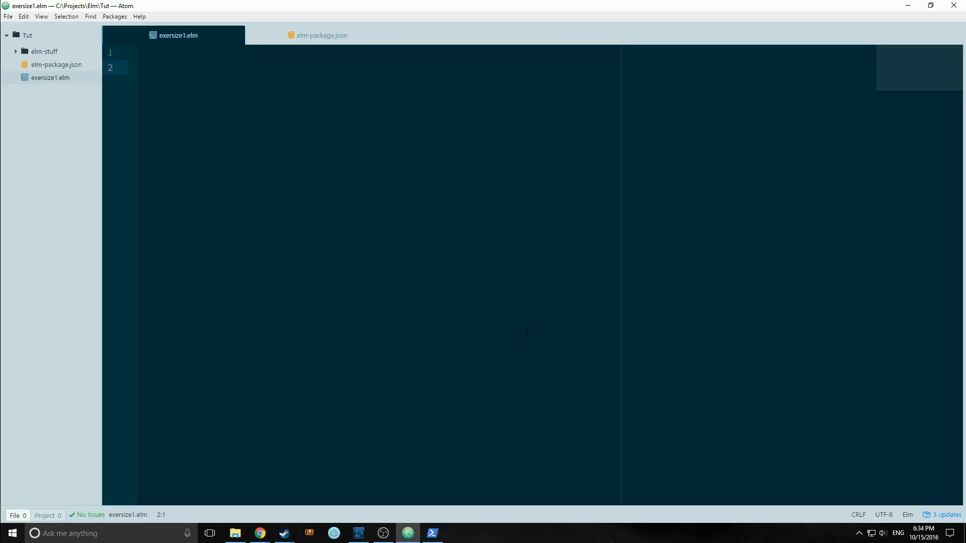
{"action": "left_click", "coordinate": [138, 67]}
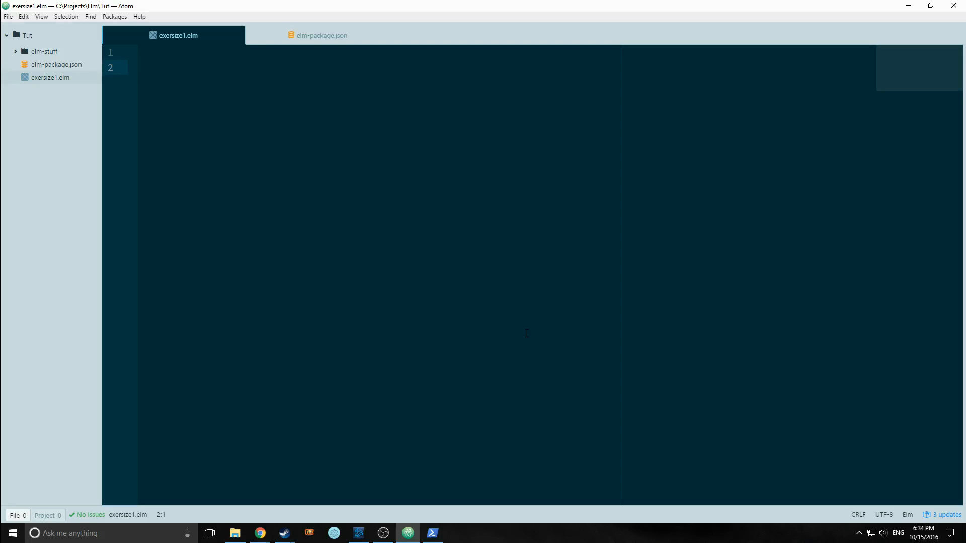
{"action": "left_click", "coordinate": [138, 67]}
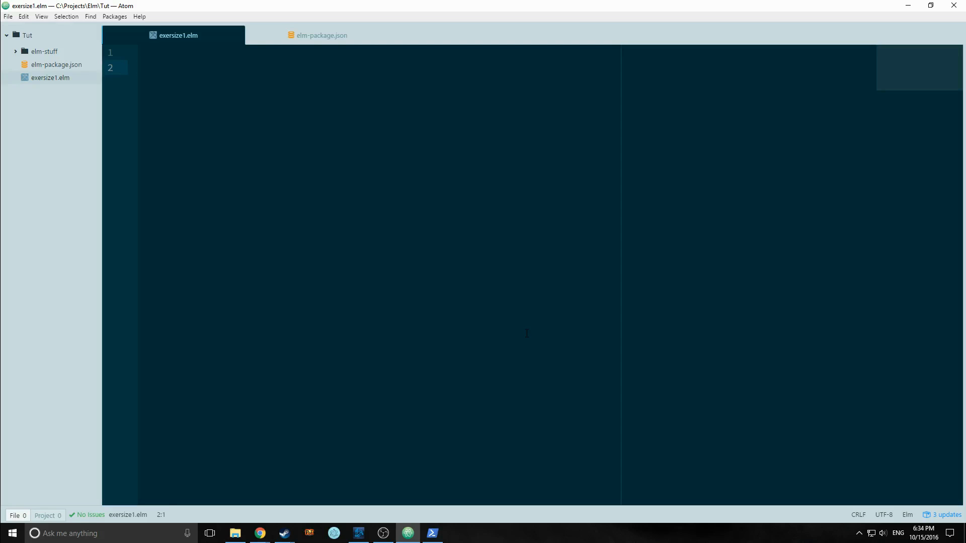
{"action": "left_click", "coordinate": [147, 67]}
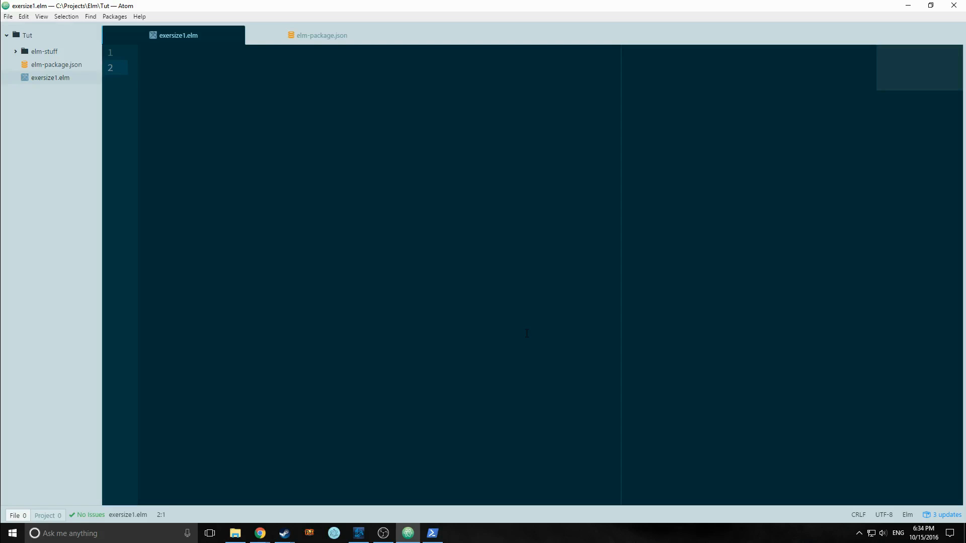
{"action": "left_click", "coordinate": [139, 67]}
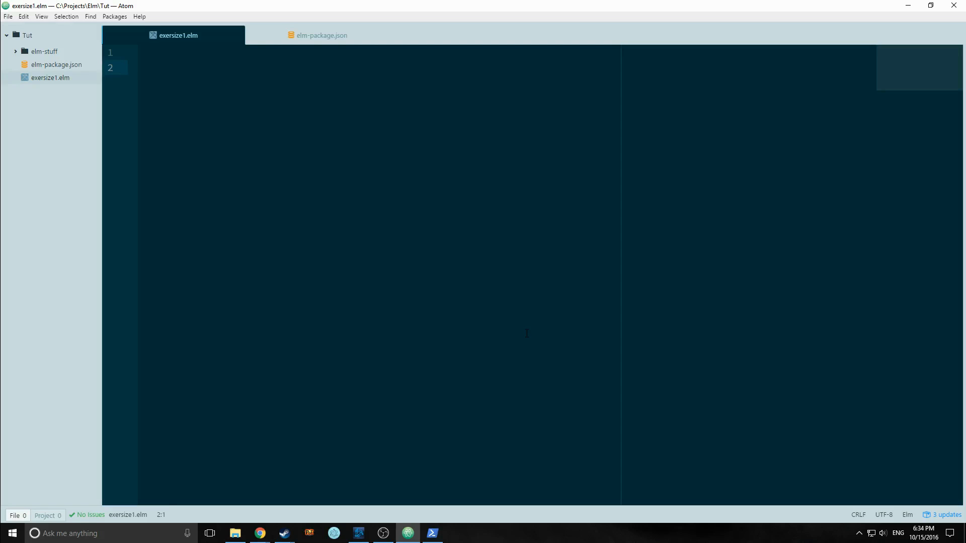
{"action": "left_click", "coordinate": [141, 67]}
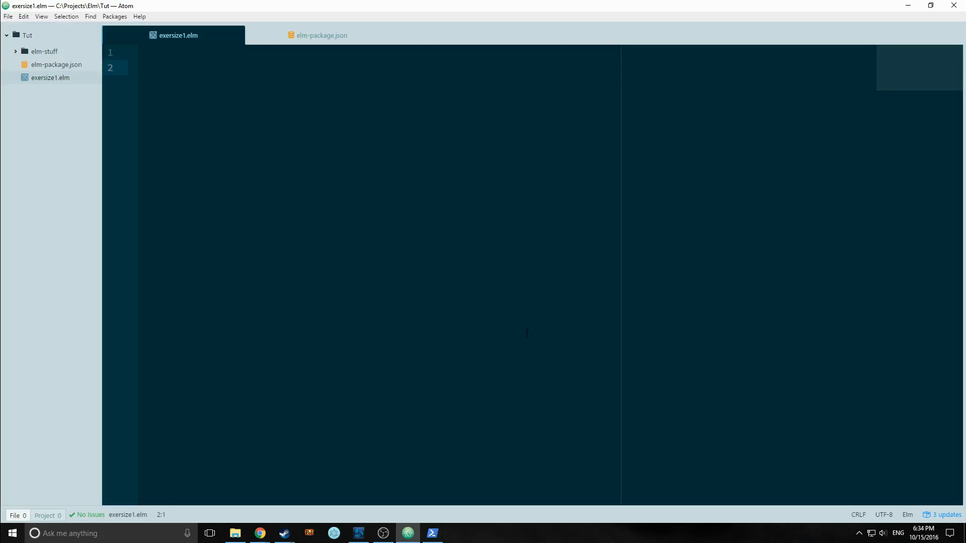
{"action": "left_click", "coordinate": [138, 67]}
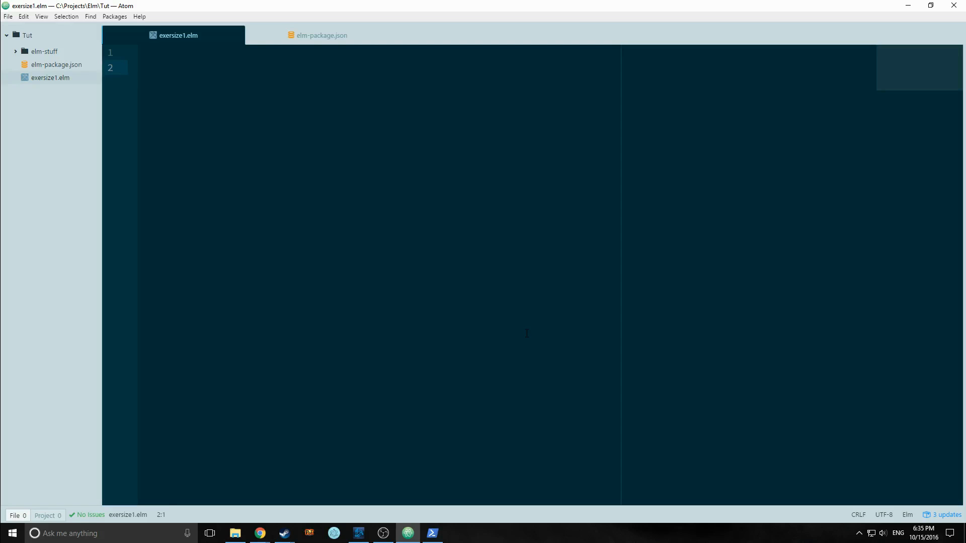
{"action": "left_click", "coordinate": [137, 67]}
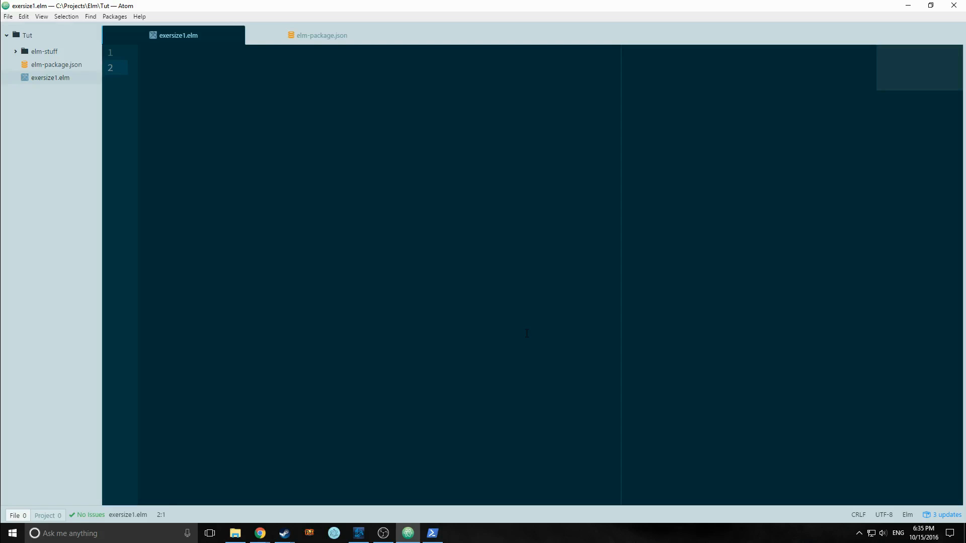
{"action": "left_click", "coordinate": [138, 67]}
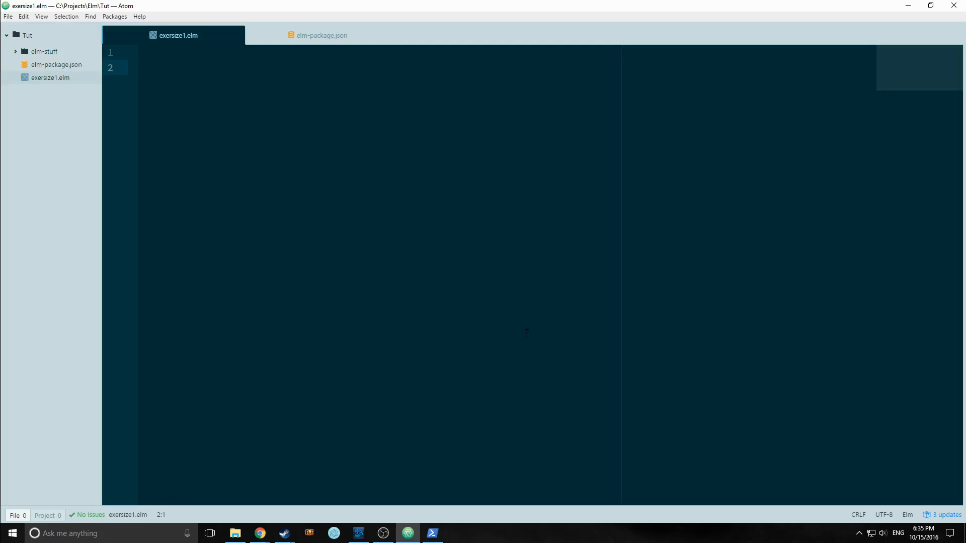
{"action": "left_click", "coordinate": [142, 67]}
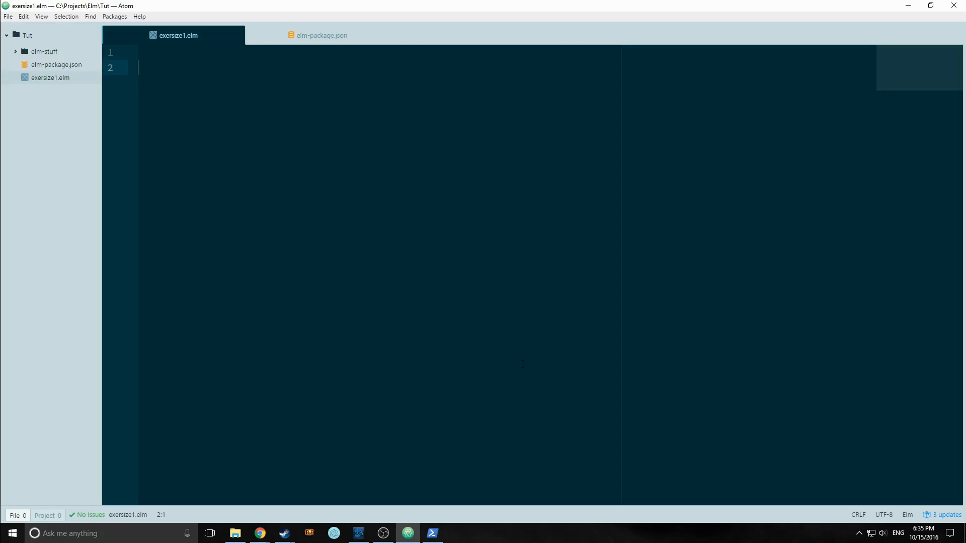
{"action": "mouse_move", "coordinate": [380, 301]}
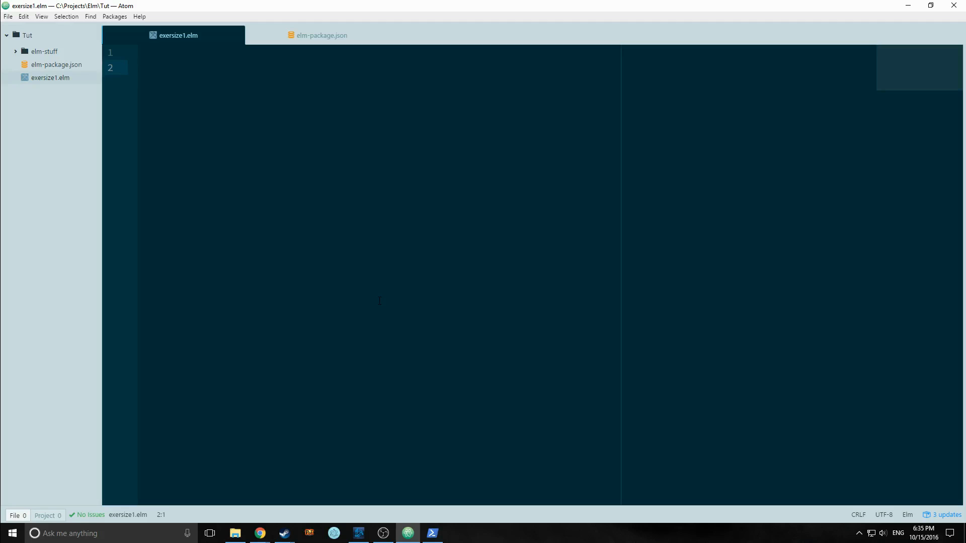
{"action": "left_click", "coordinate": [138, 67]}
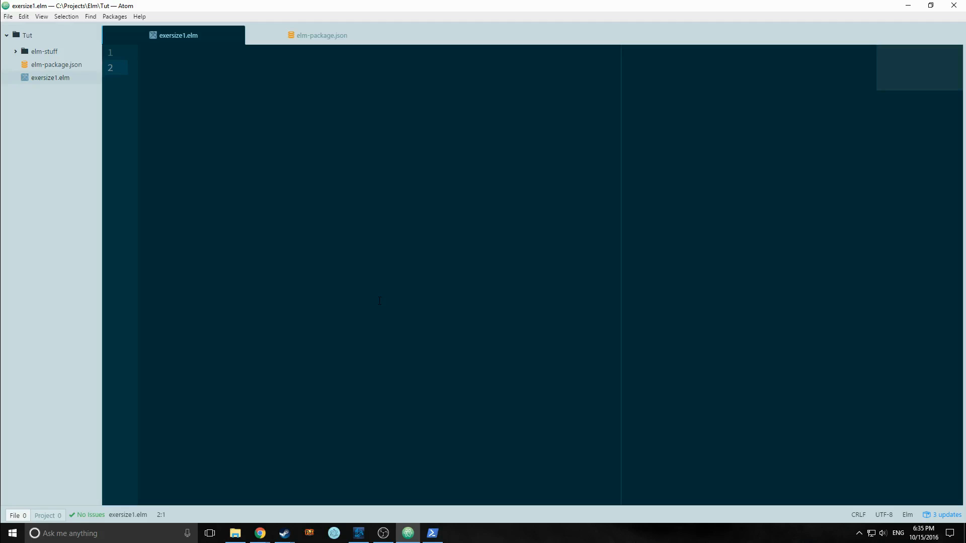
{"action": "left_click", "coordinate": [138, 67]}
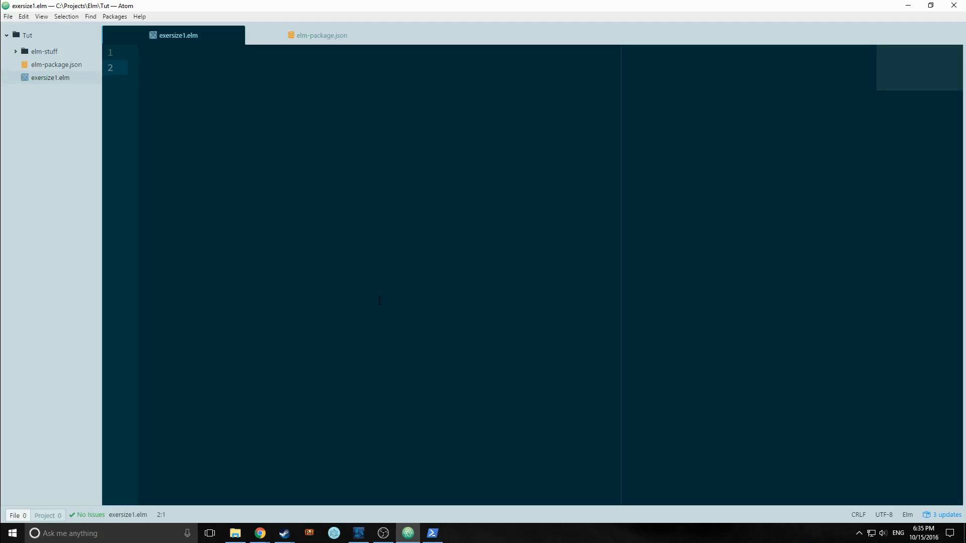
{"action": "left_click", "coordinate": [139, 67]}
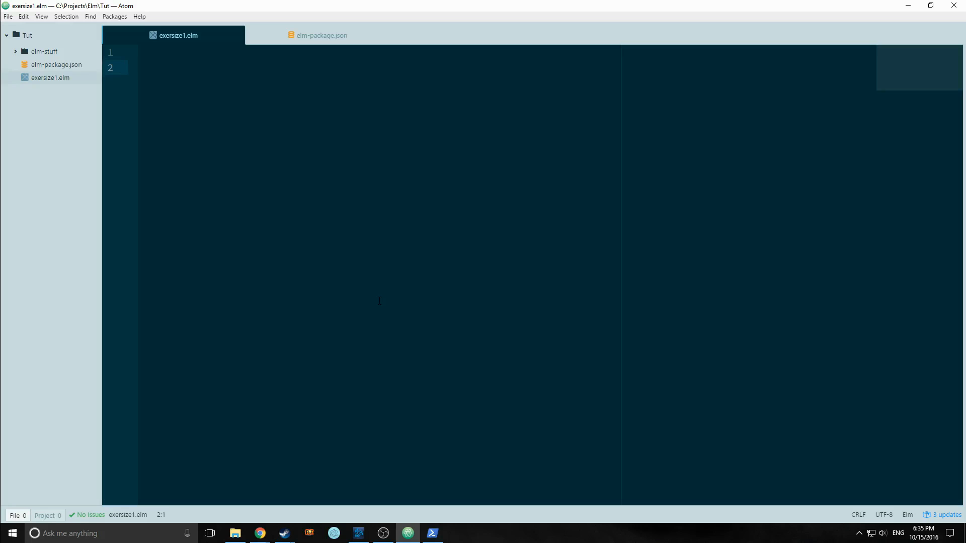
{"action": "left_click", "coordinate": [137, 67]}
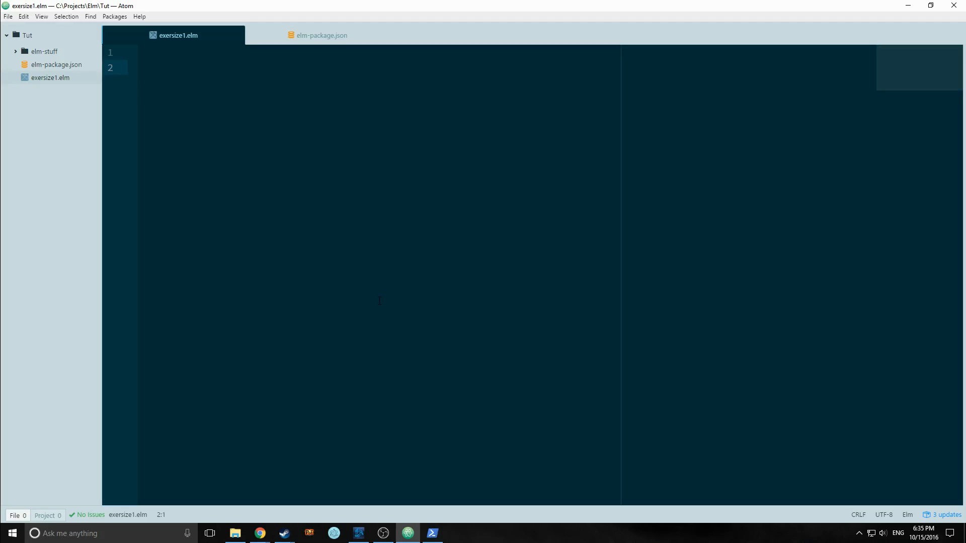
{"action": "left_click", "coordinate": [137, 67]}
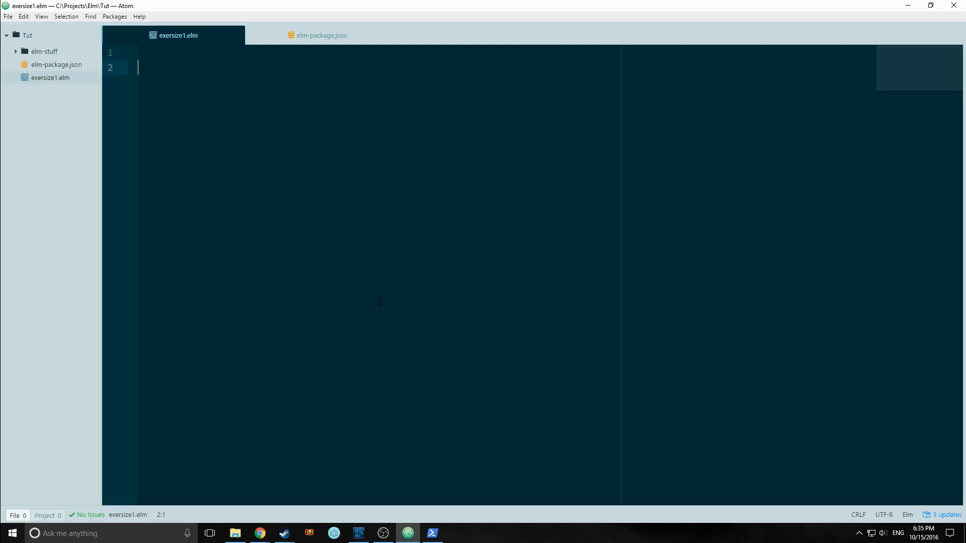
Write main = "Hello World" under a module Main exposing (..) header and save.
{"action": "type", "text": "main ="}
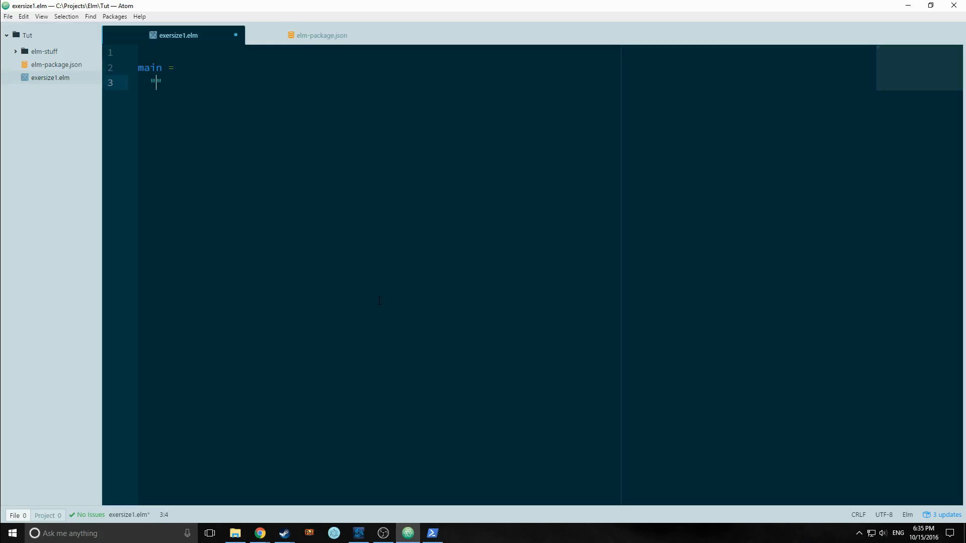
{"action": "type", "text": "Hello W"}
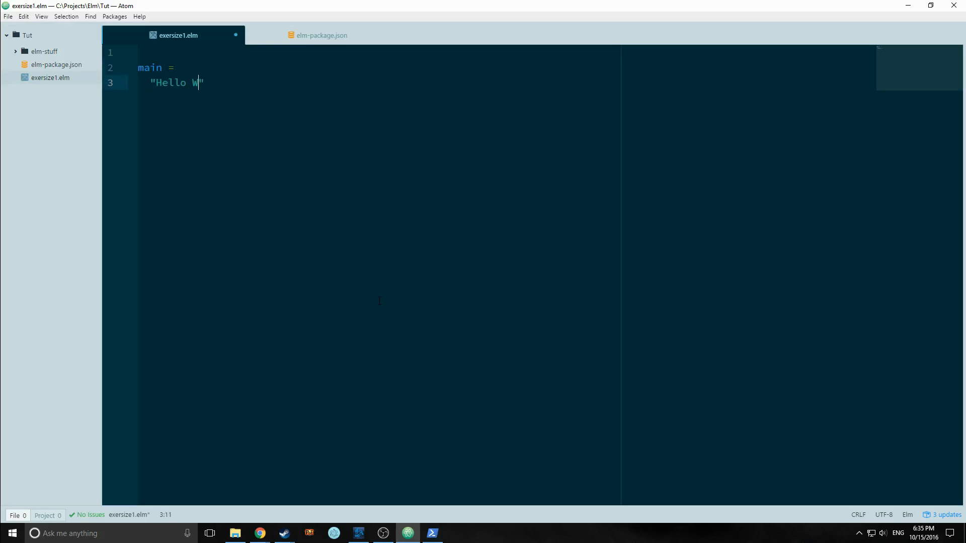
{"action": "type", "text": "orld"}
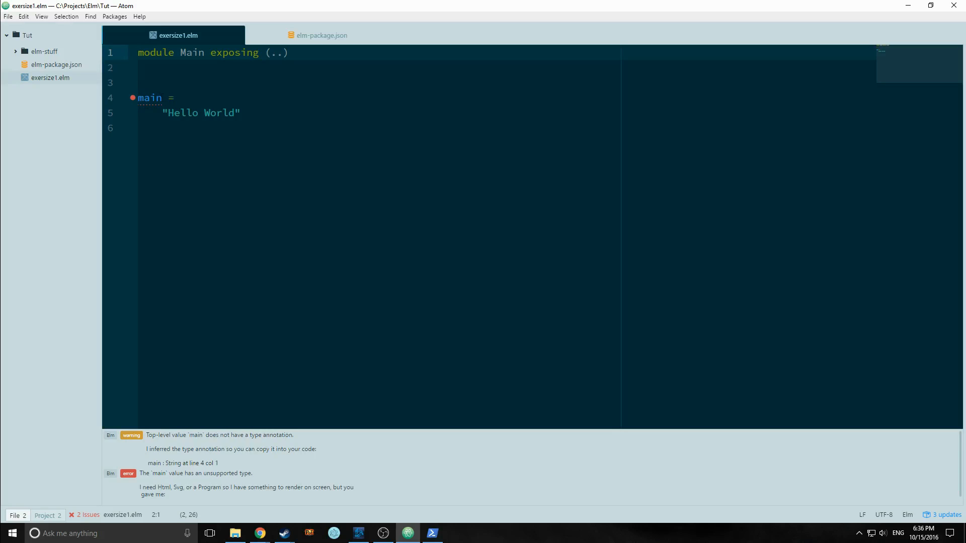
{"action": "left_click", "coordinate": [321, 35]}
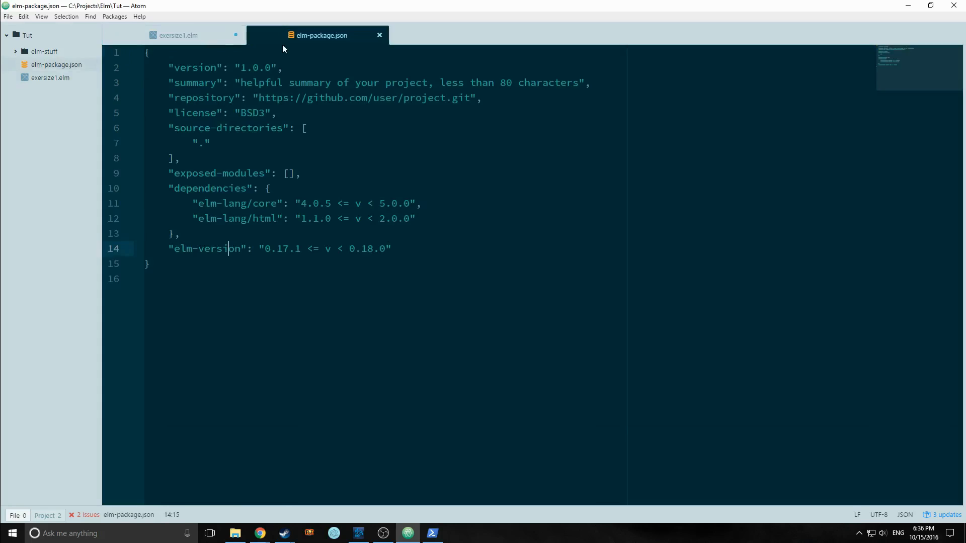
{"action": "left_click", "coordinate": [179, 36]}
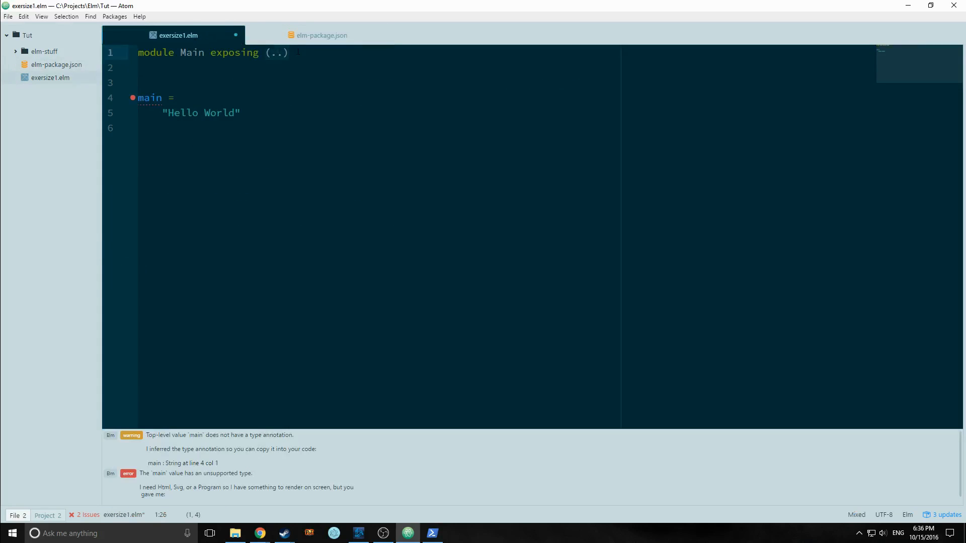
{"action": "left_click", "coordinate": [176, 97]}
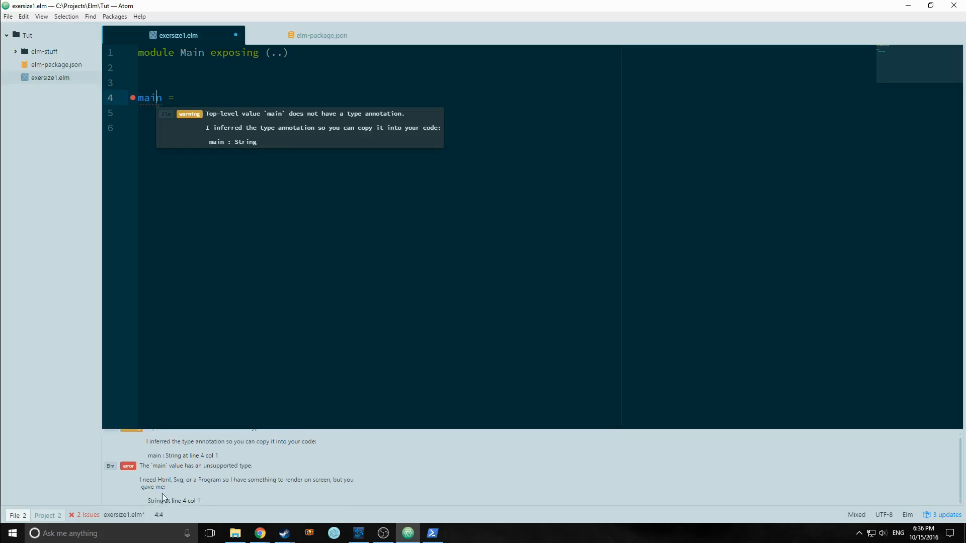
{"action": "type", "text": "\"Hello World\""}
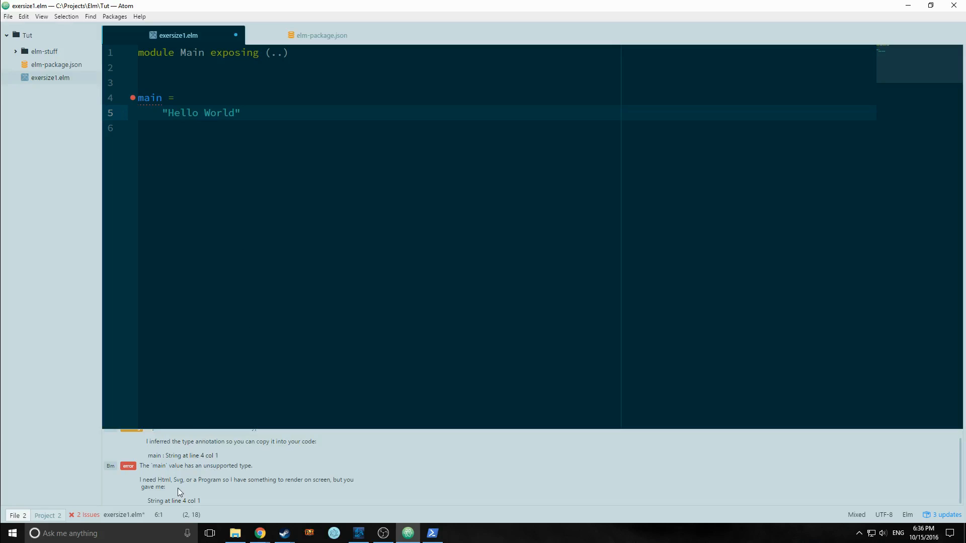
{"action": "double_click", "coordinate": [178, 480]}
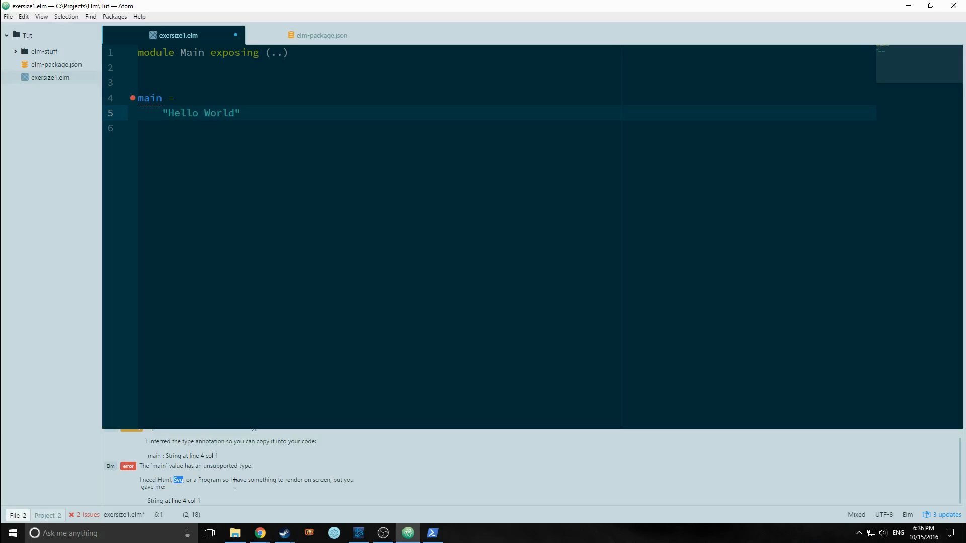
{"action": "left_click", "coordinate": [137, 129]}
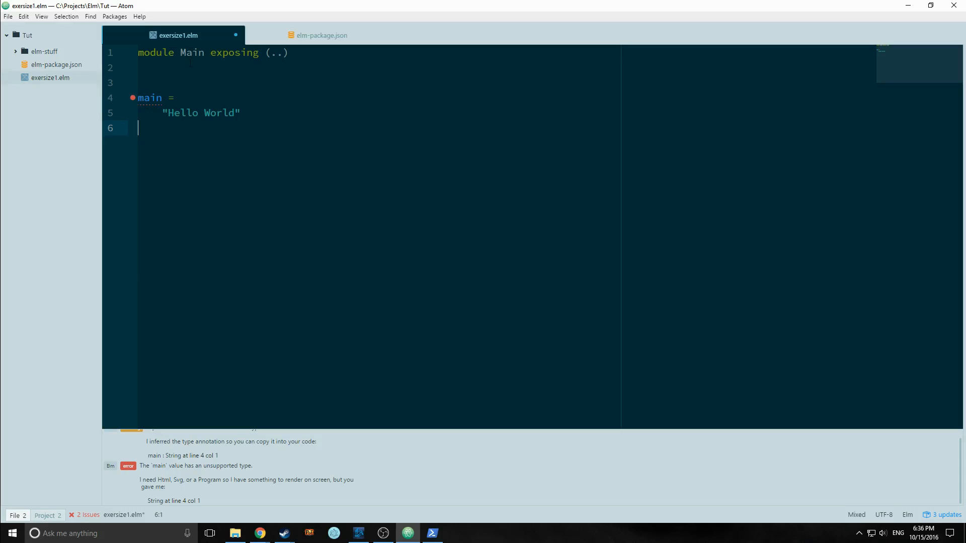
{"action": "mouse_move", "coordinate": [314, 35]}
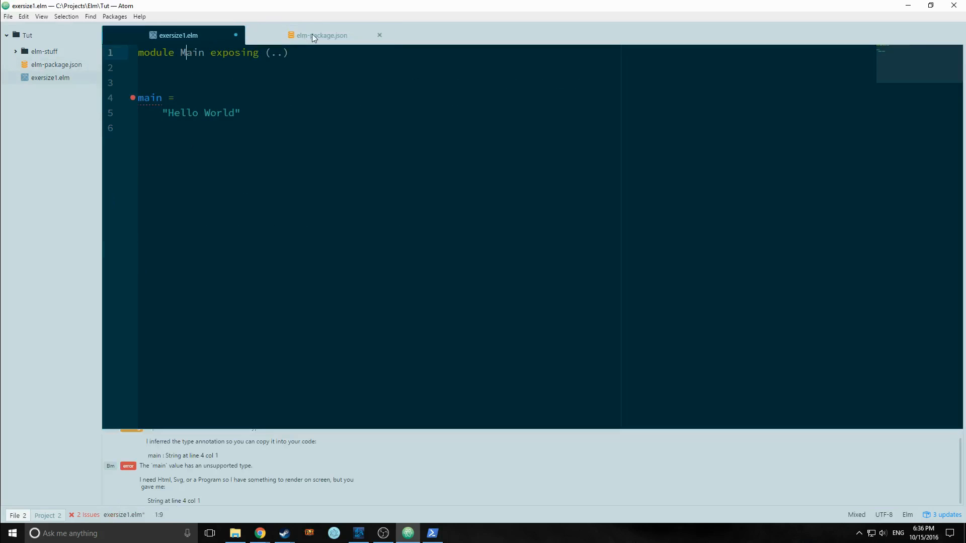
{"action": "left_click", "coordinate": [321, 35]}
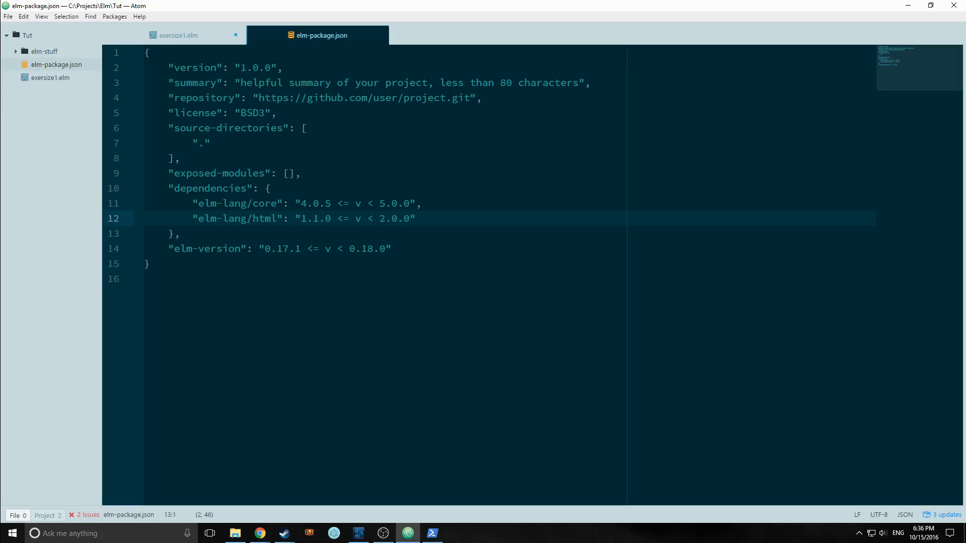
{"action": "double_click", "coordinate": [264, 218]}
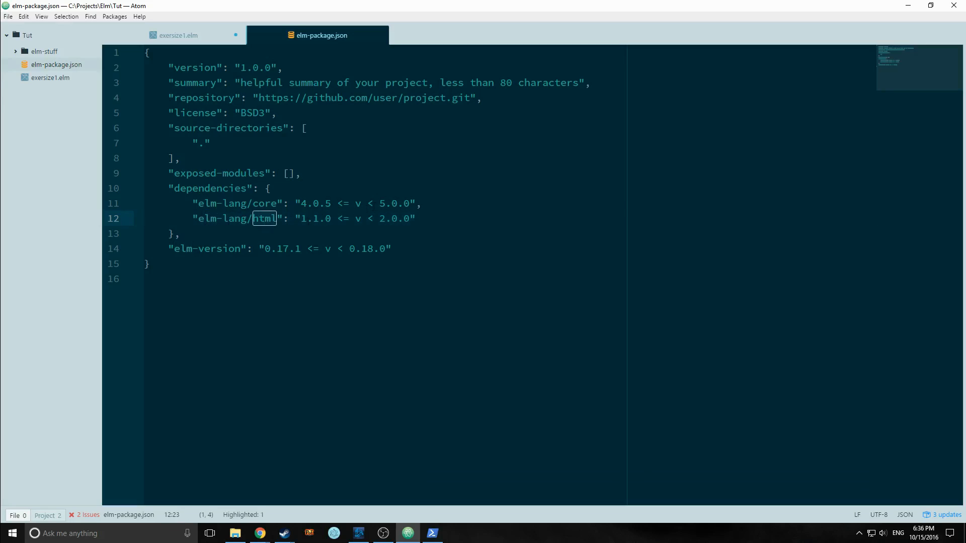
{"action": "left_click", "coordinate": [181, 35]}
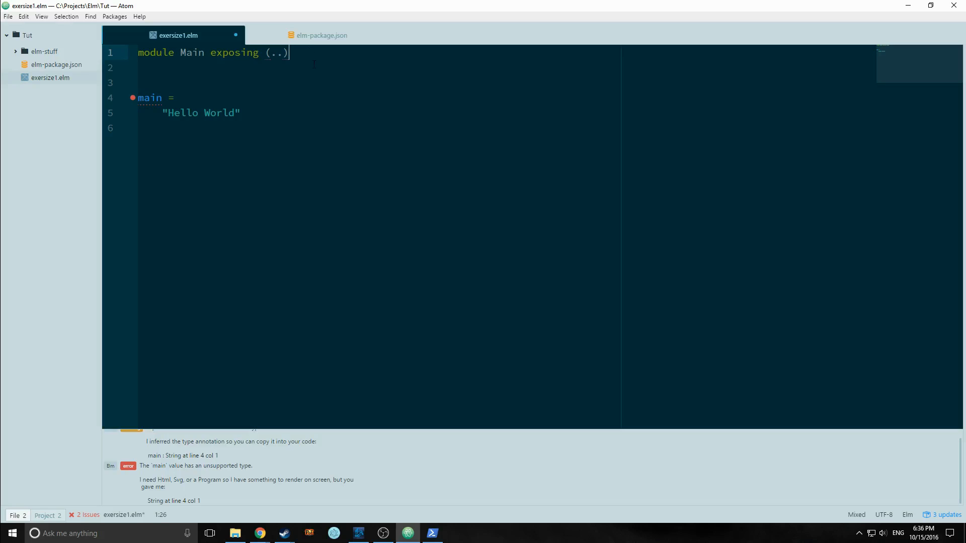
Type 'import Html' on line 3, dropping the temporary exposing (..), and save.
{"action": "type", "text": "im"}
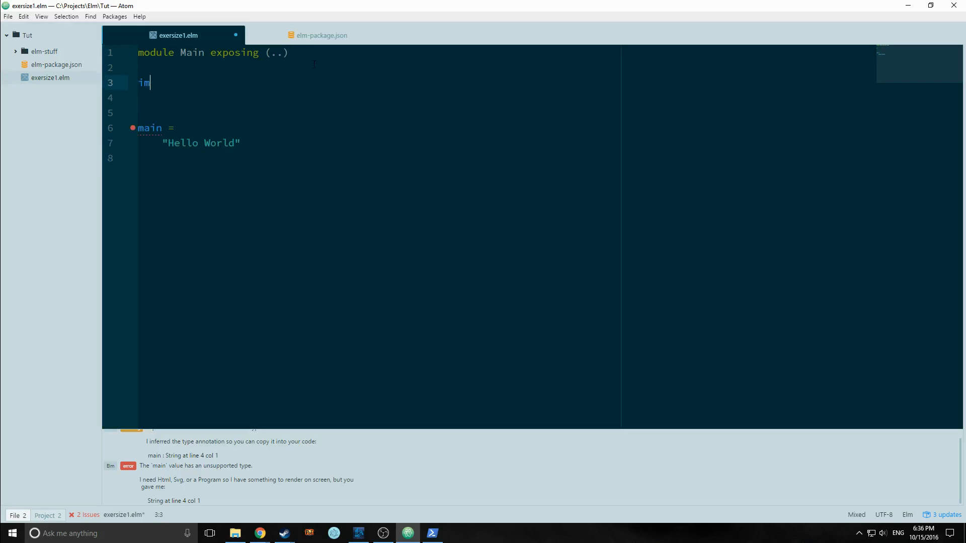
{"action": "type", "text": "port Html"}
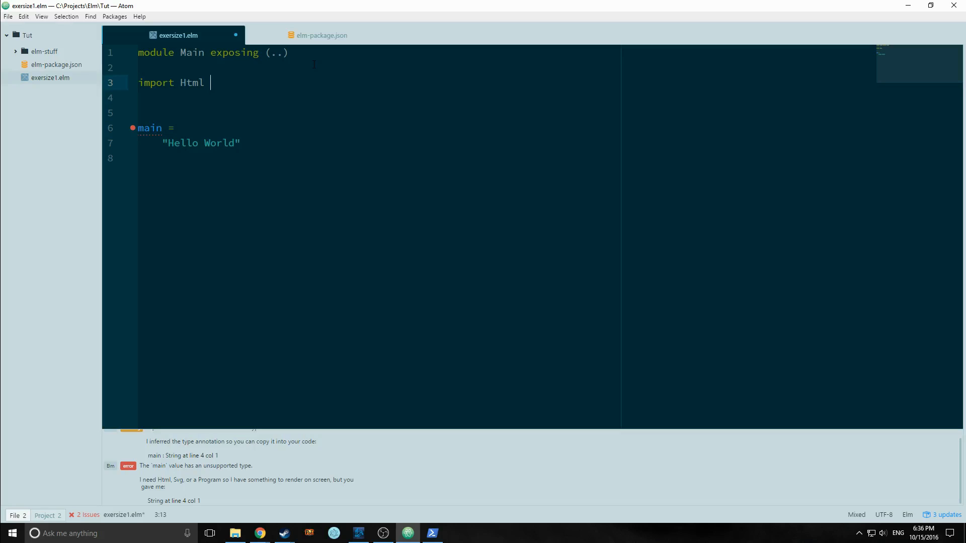
{"action": "type", "text": "exposing"}
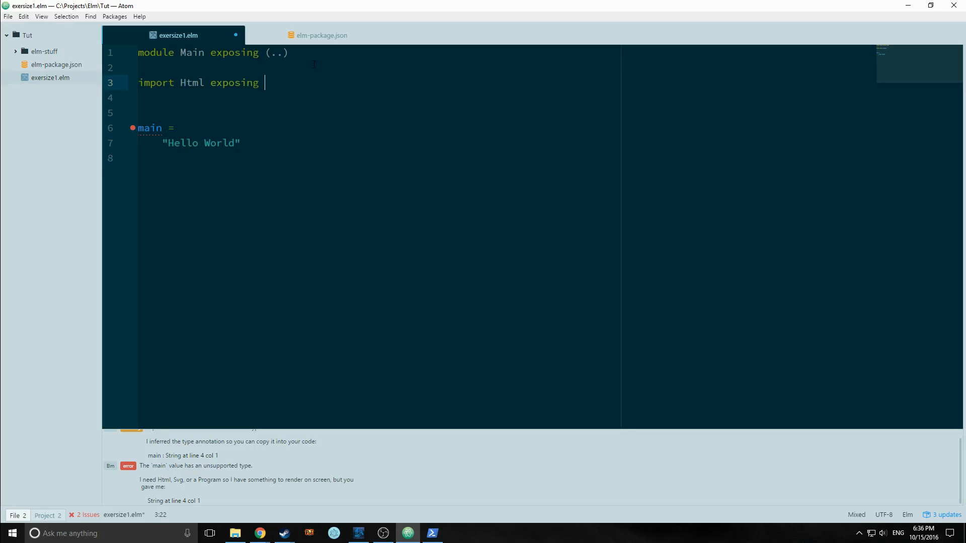
{"action": "type", "text": "(..)"}
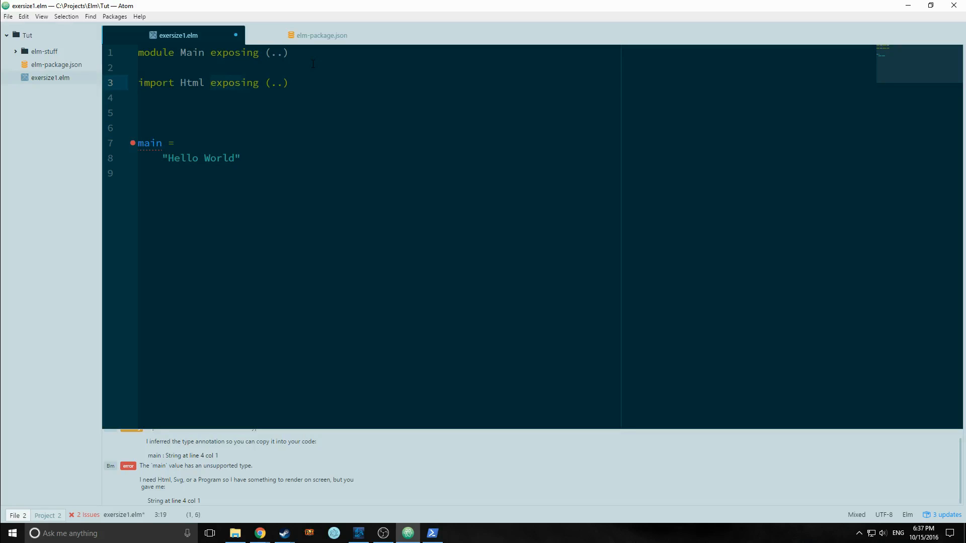
{"action": "key", "text": "BackSpace"}
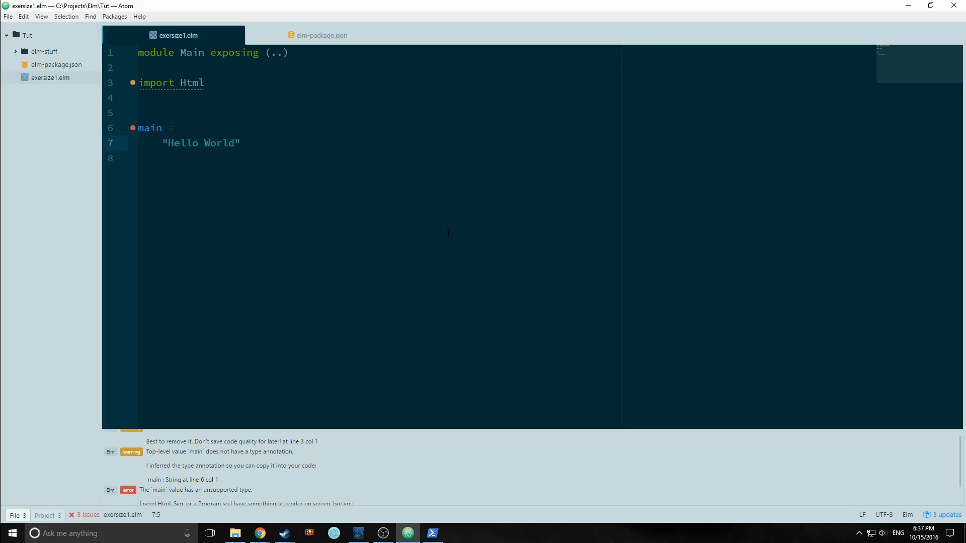
Prefix the string with Html.text so main is Html.text "Hello World", and save.
{"action": "type", "text": "Hem"}
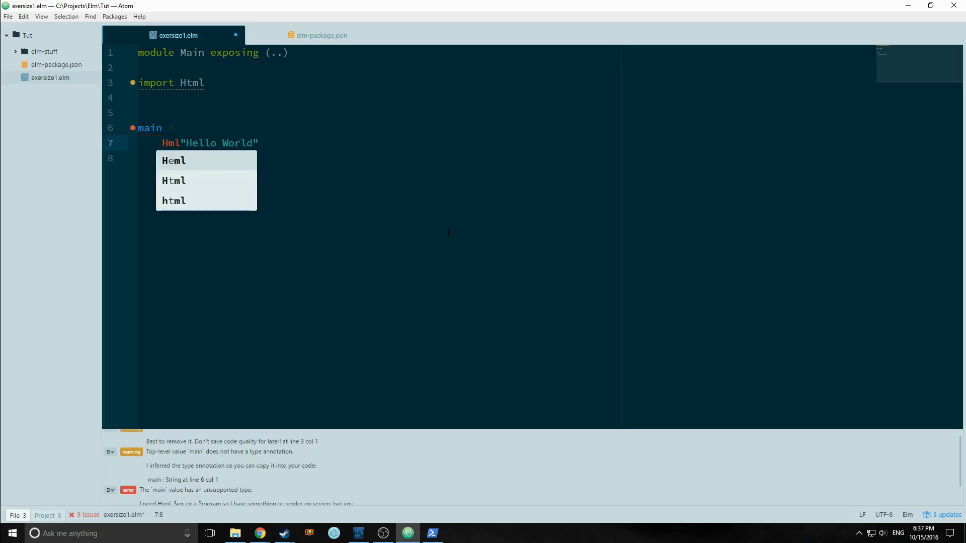
{"action": "type", "text": "tml.text"}
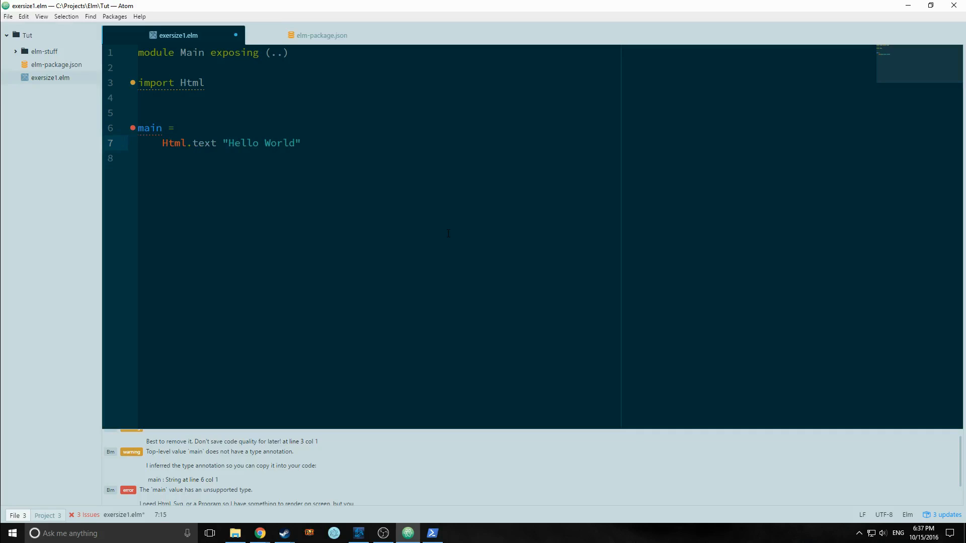
{"action": "key", "text": "ctrl+s"}
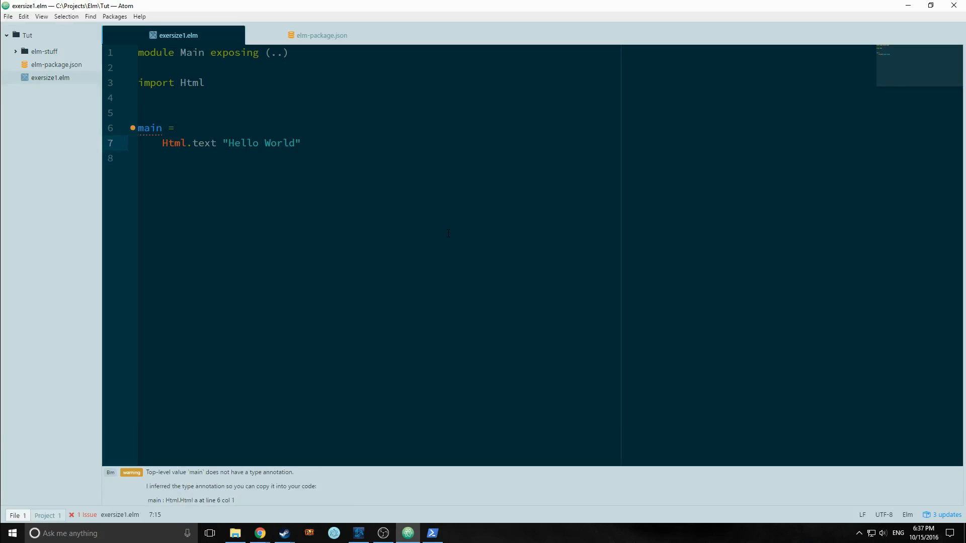
Select main to view the linter warning suggesting main : Html.Html a.
{"action": "left_click", "coordinate": [222, 143]}
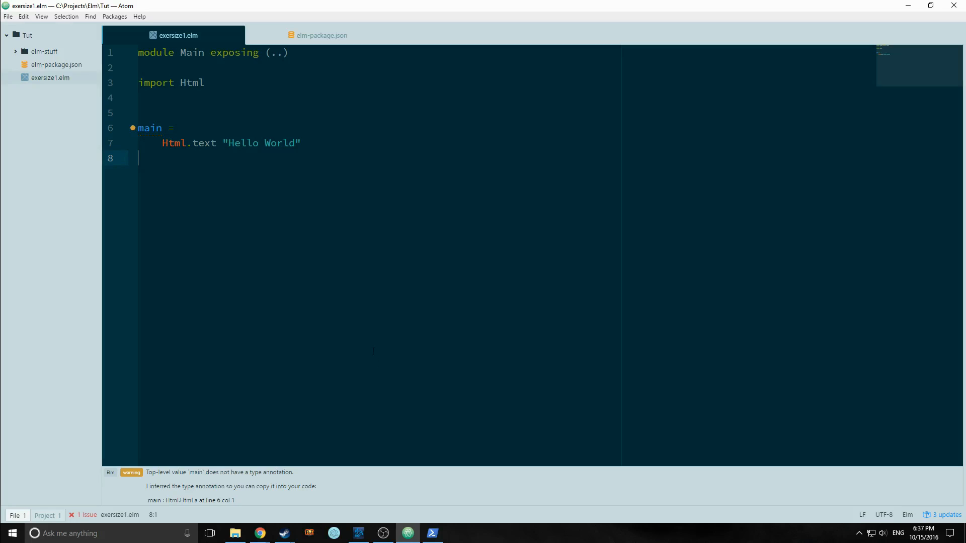
{"action": "left_click", "coordinate": [301, 143]}
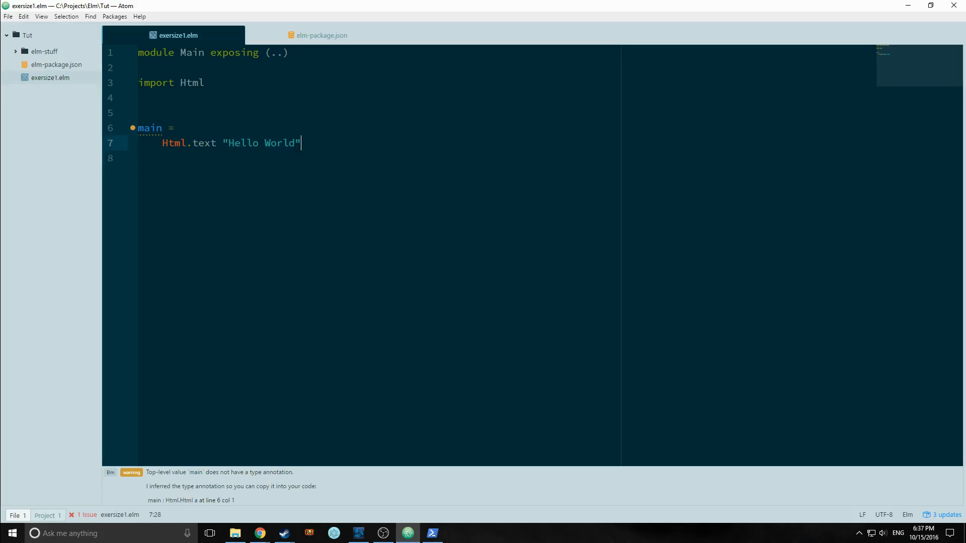
{"action": "left_click", "coordinate": [192, 142]}
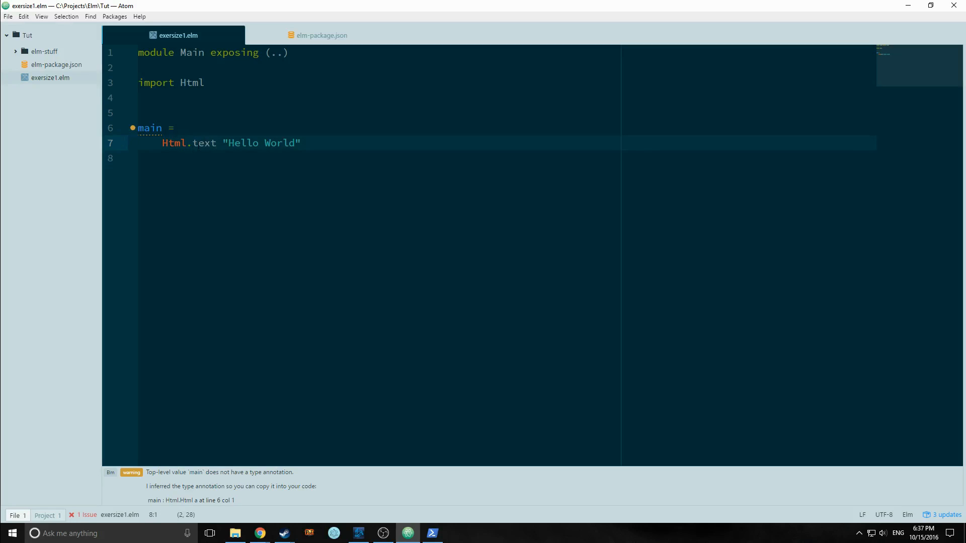
{"action": "left_click", "coordinate": [185, 143]}
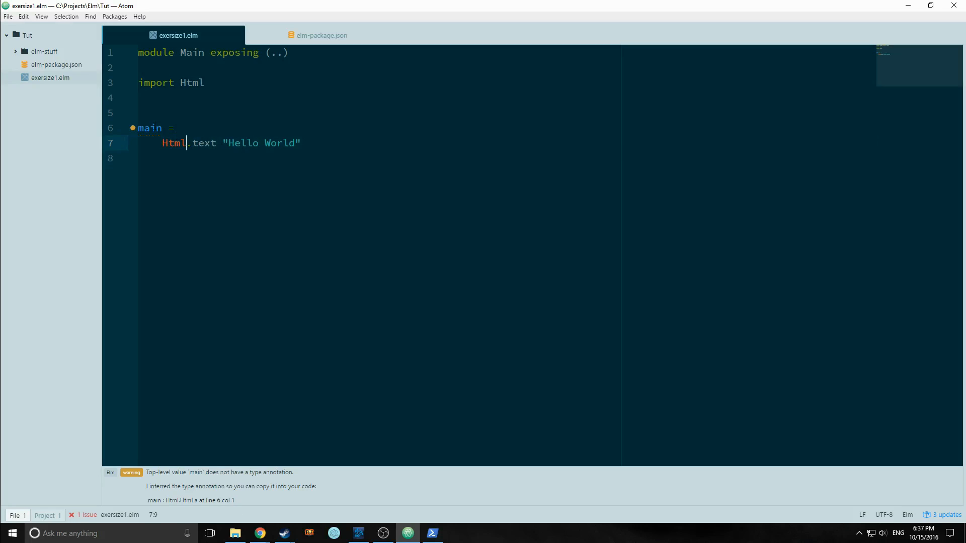
{"action": "double_click", "coordinate": [150, 128]}
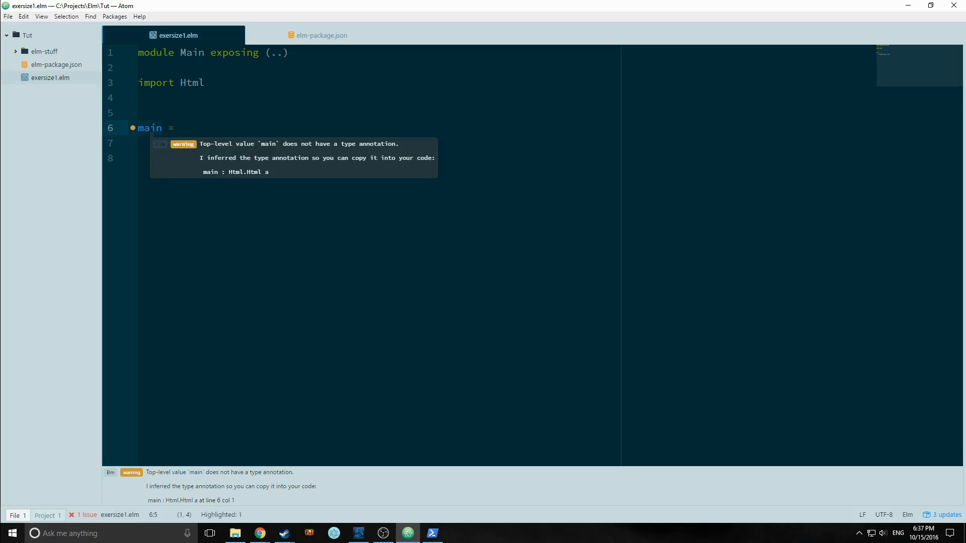
{"action": "double_click", "coordinate": [150, 129]}
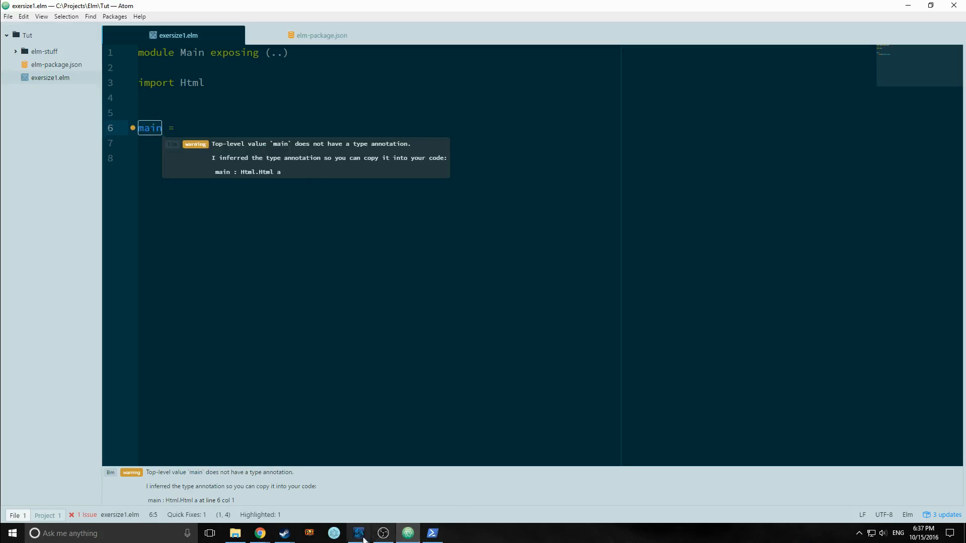
{"action": "mouse_move", "coordinate": [259, 534]}
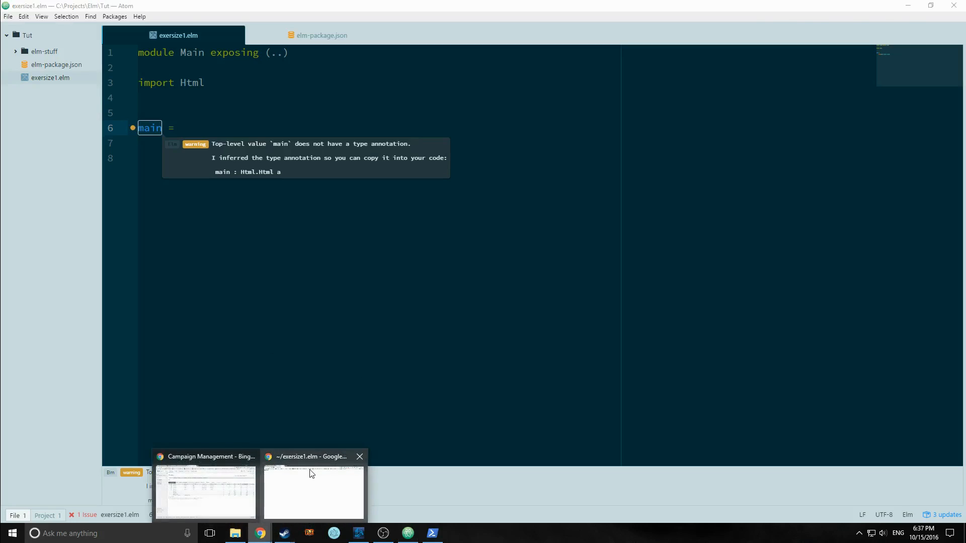
{"action": "left_click", "coordinate": [314, 493]}
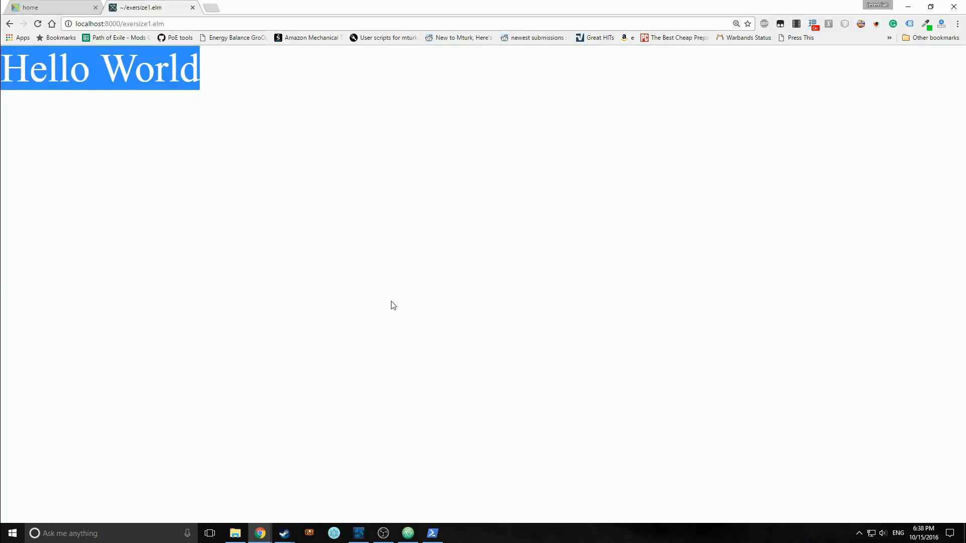
{"action": "left_click", "coordinate": [433, 533]}
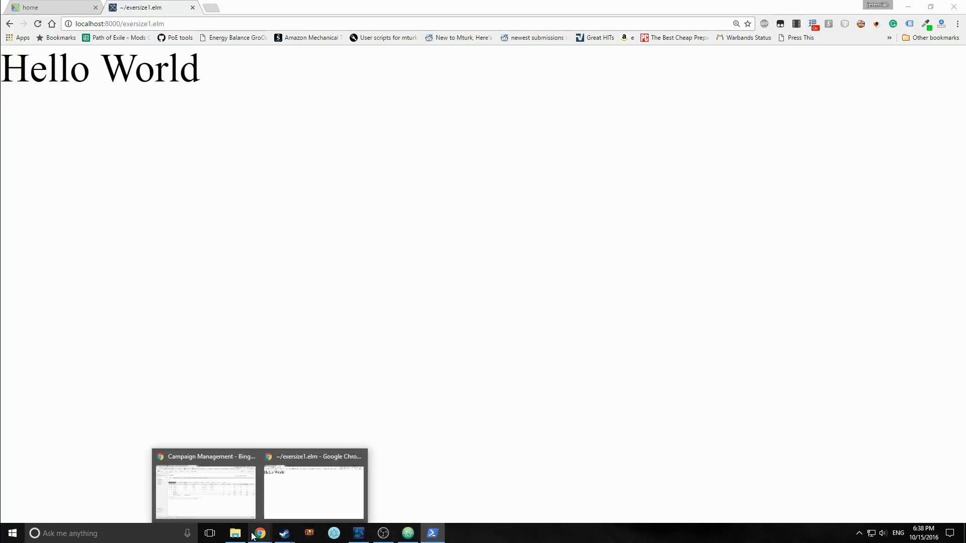
{"action": "mouse_move", "coordinate": [432, 533]}
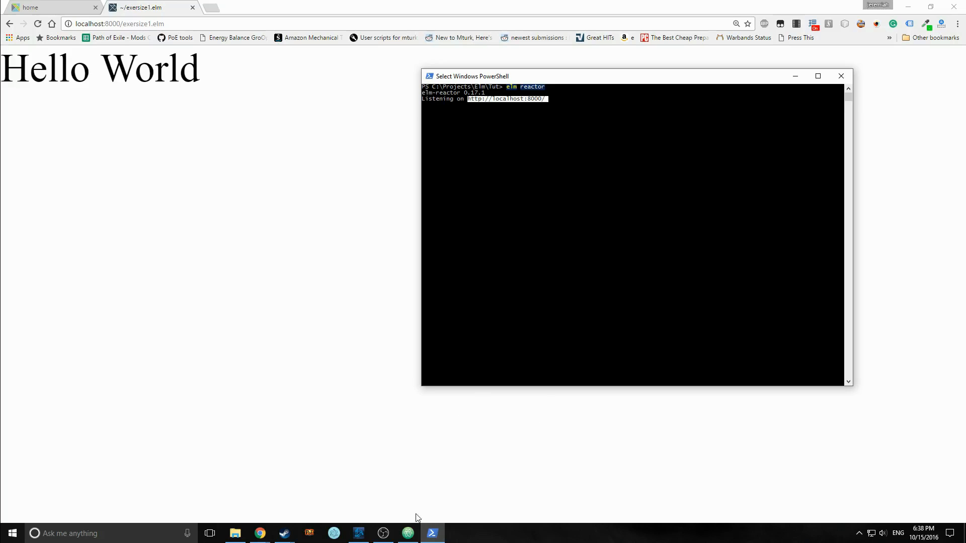
{"action": "left_click", "coordinate": [408, 533]}
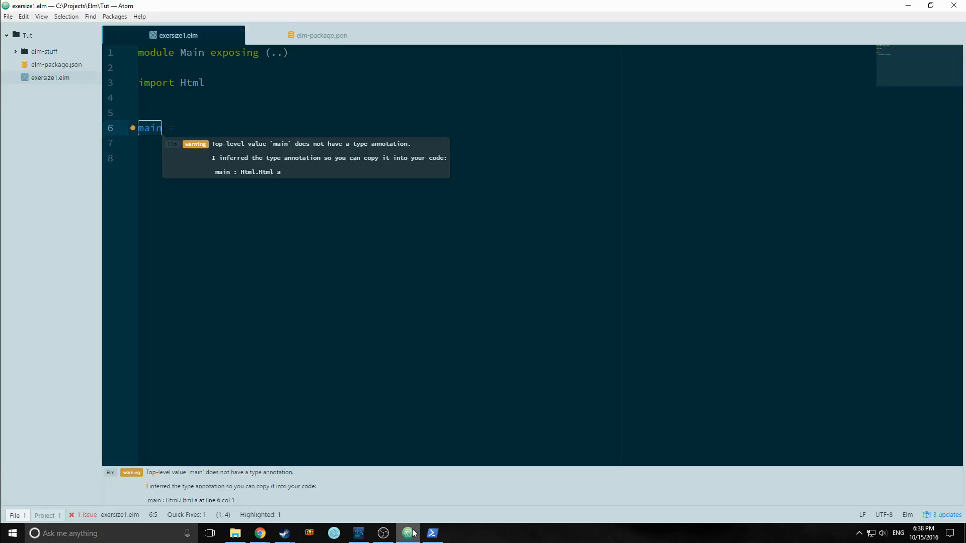